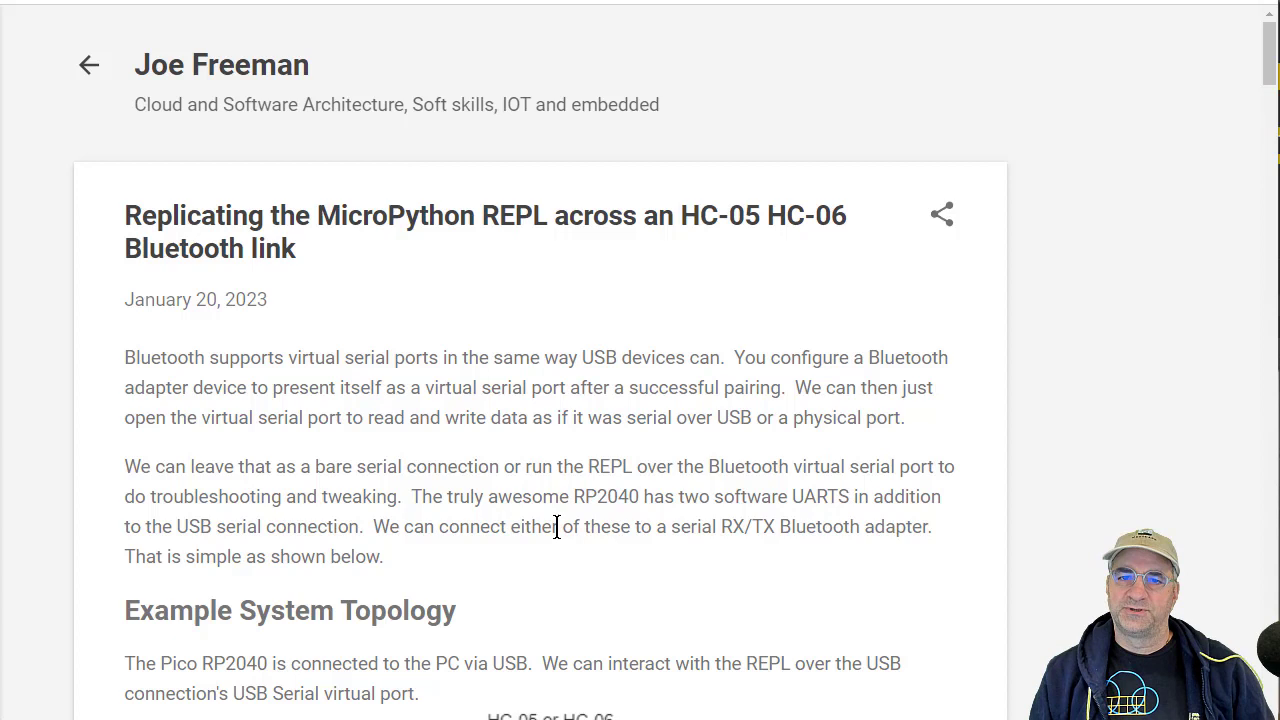
mouse_move(690, 585)
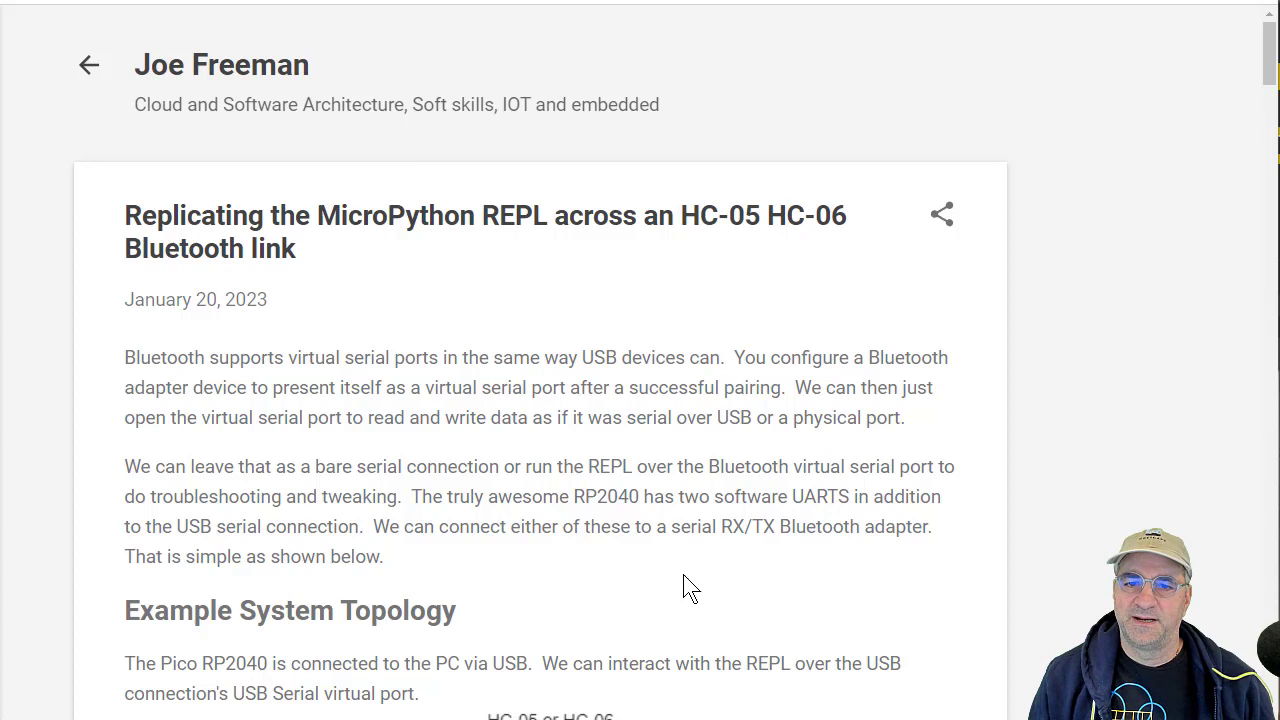
mouse_move(667, 553)
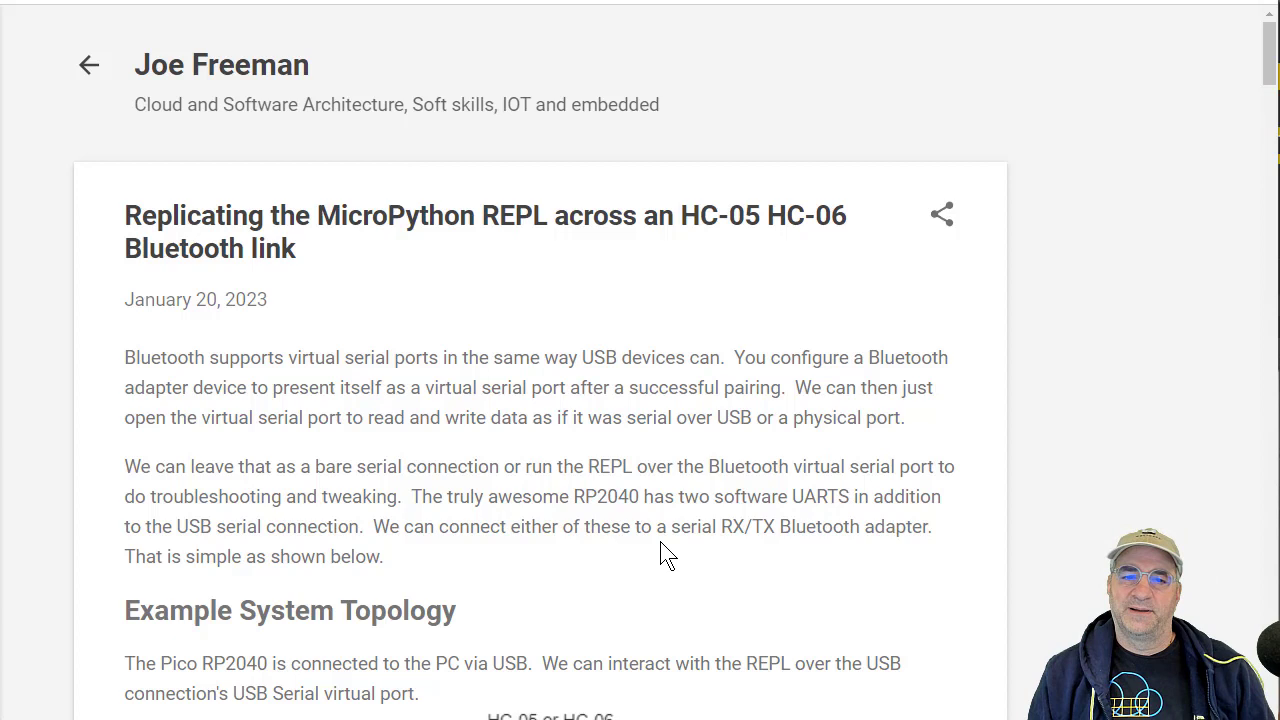
mouse_move(702, 625)
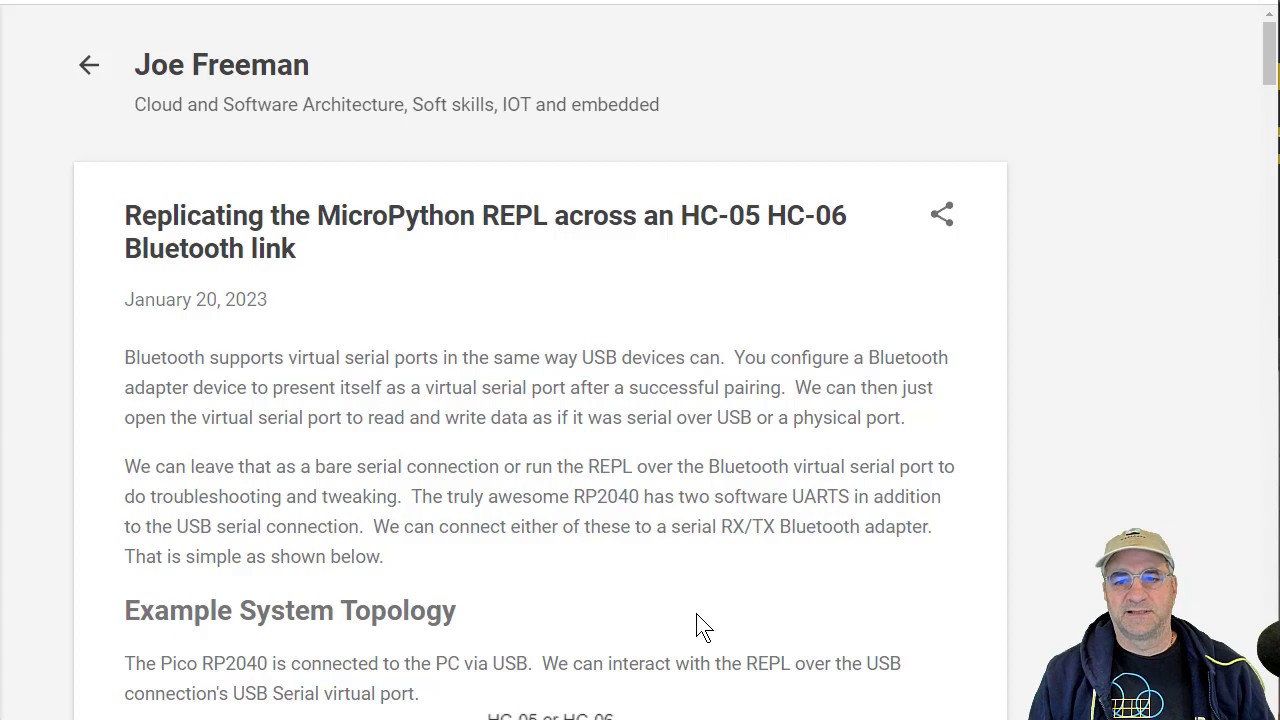
mouse_move(672, 570)
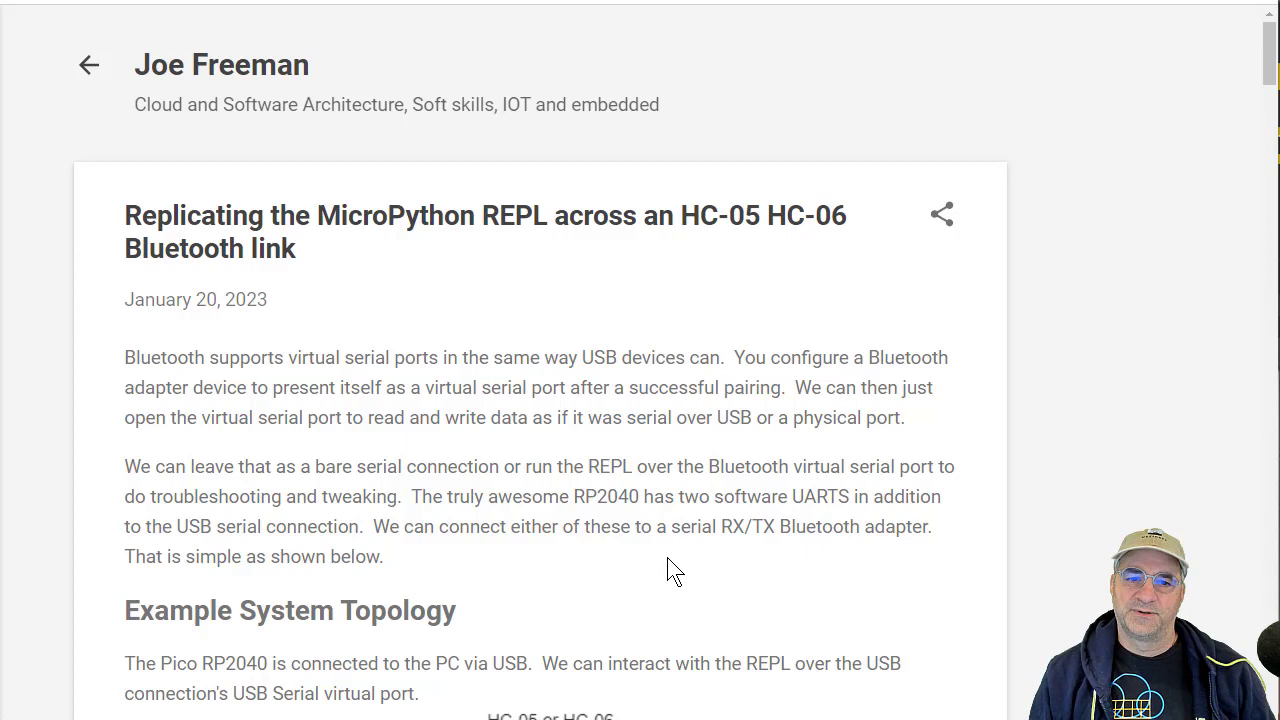
Scroll down the post to the Example System Topology diagram.
scroll("down", 3)
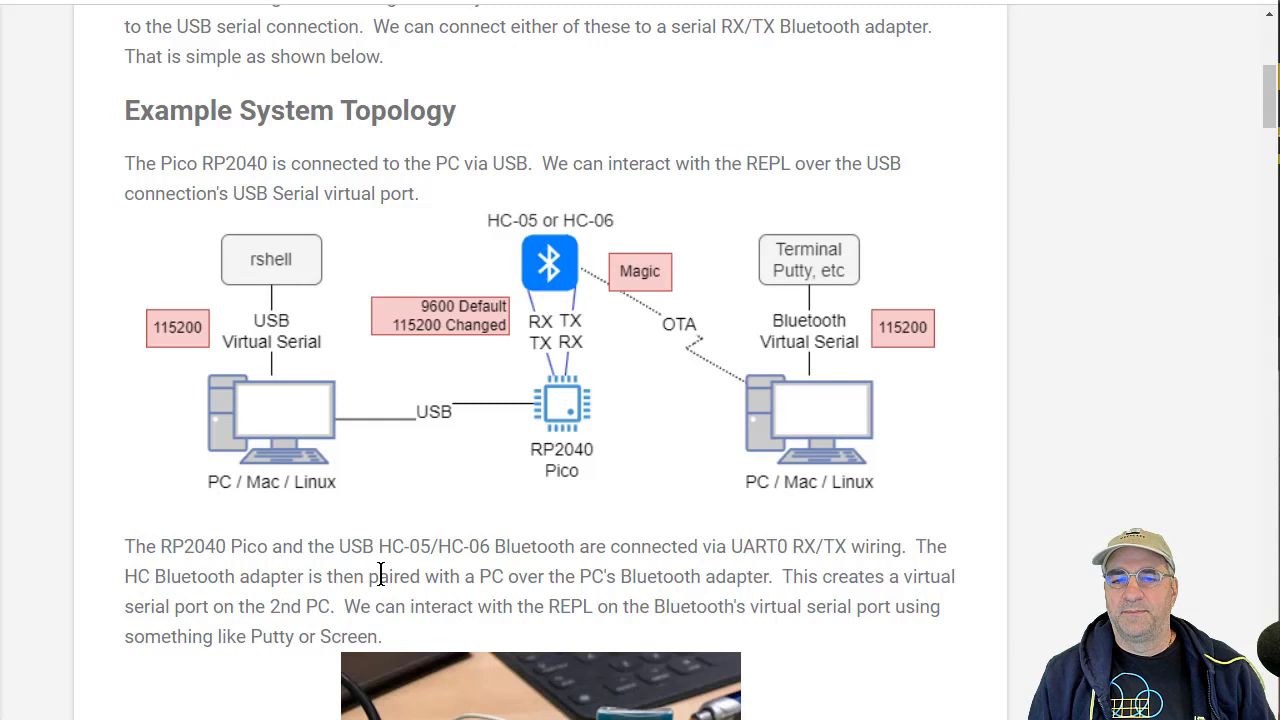
mouse_move(606, 448)
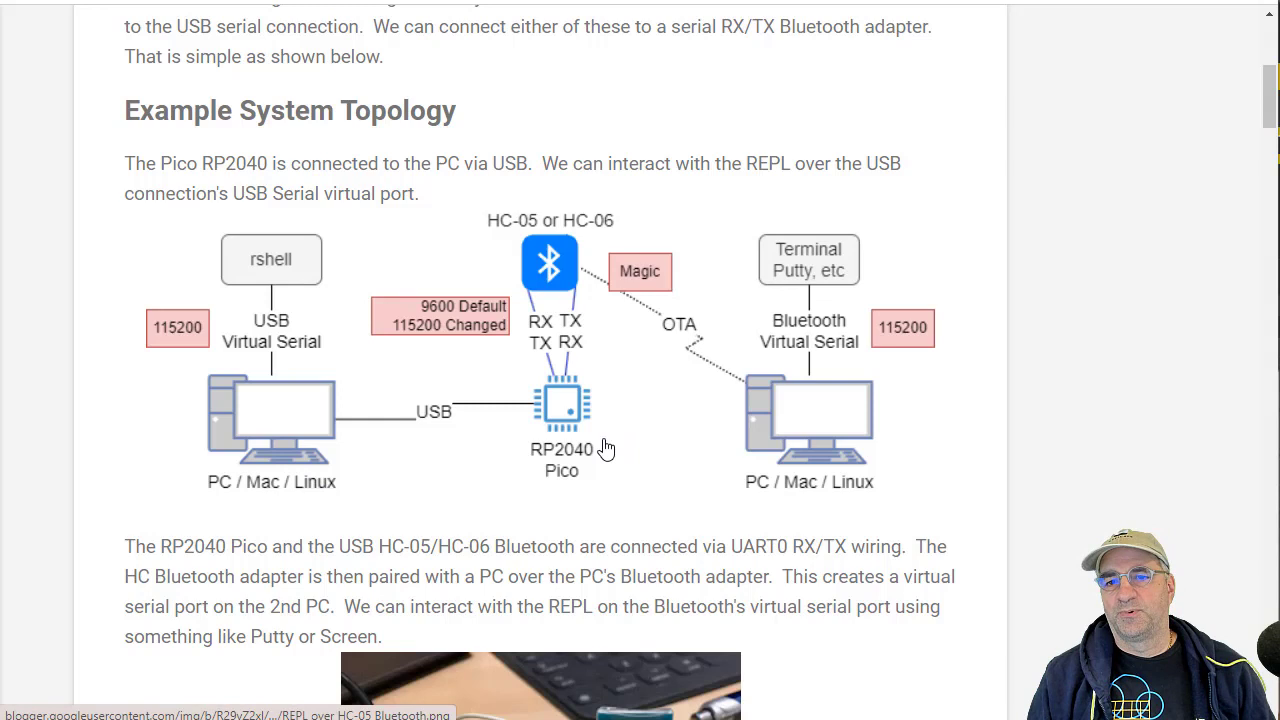
mouse_move(553, 267)
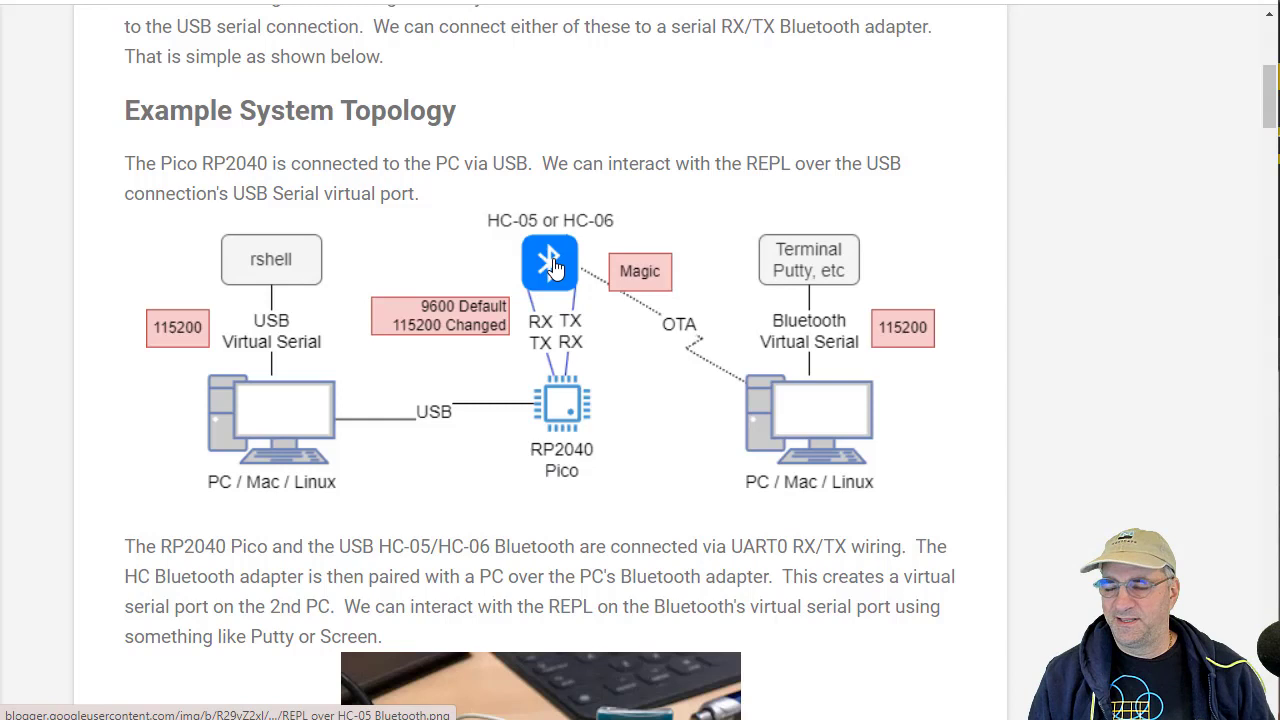
mouse_move(445, 487)
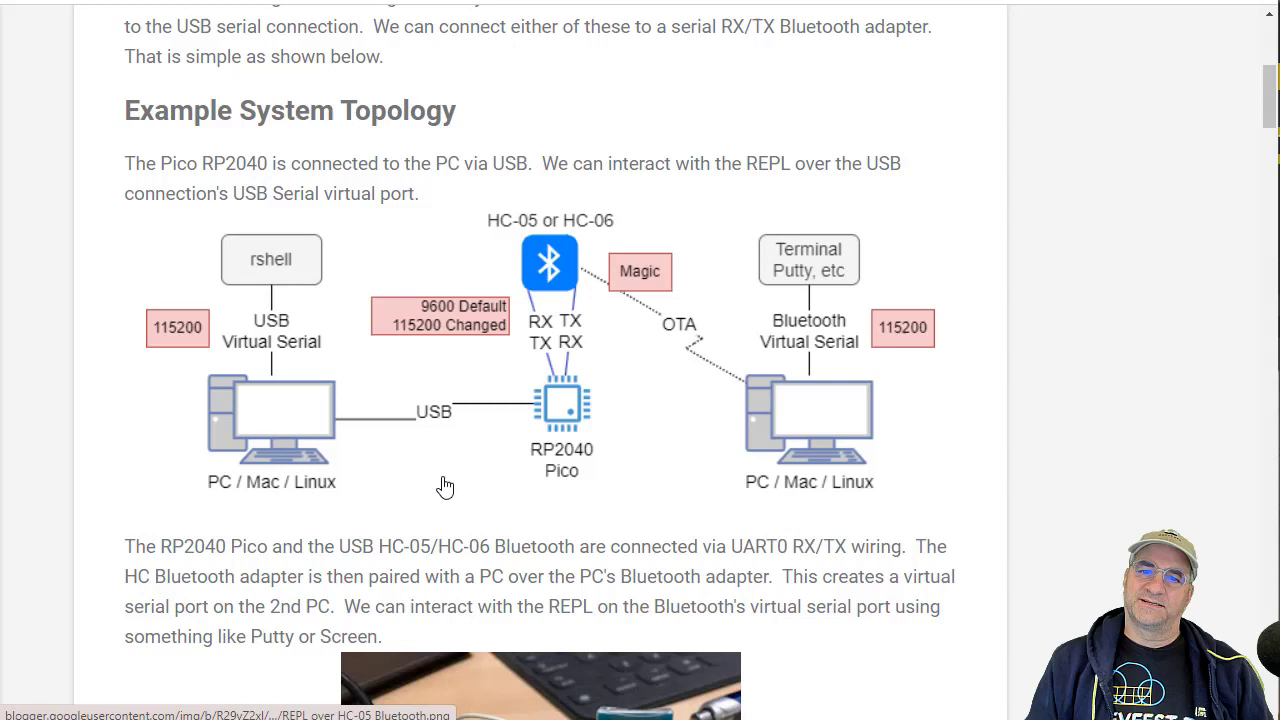
mouse_move(563, 387)
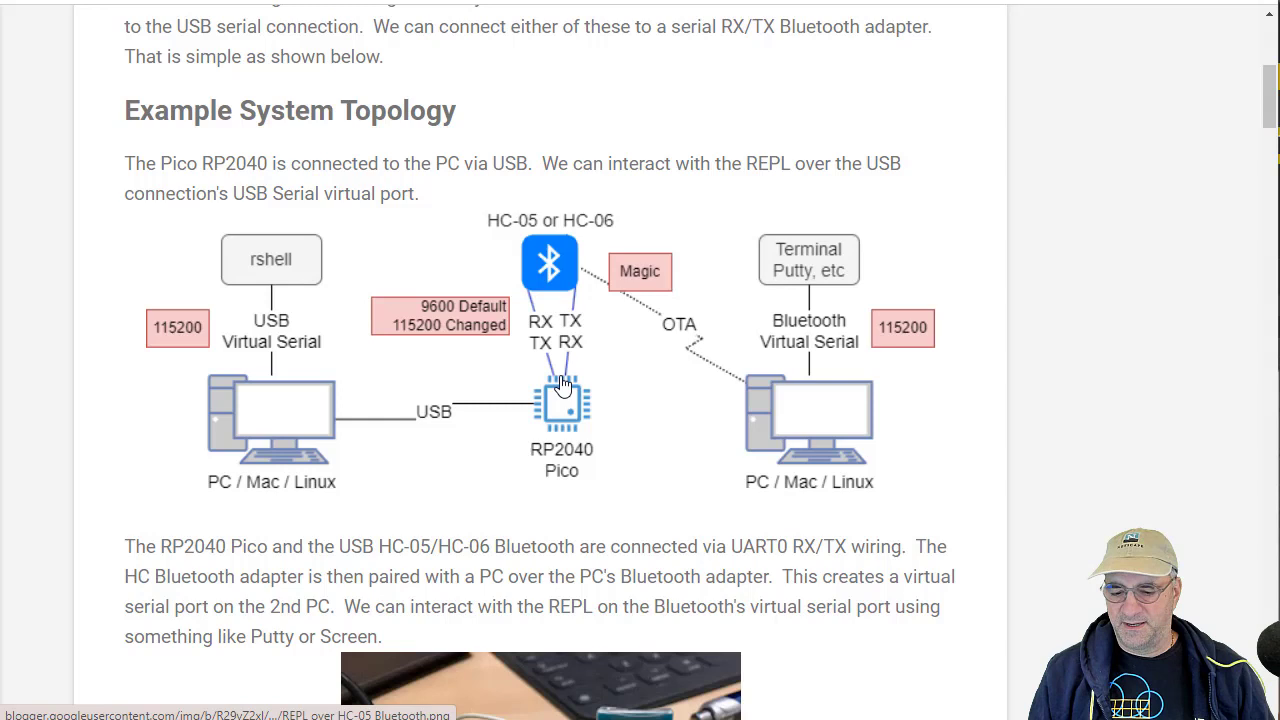
mouse_move(567, 293)
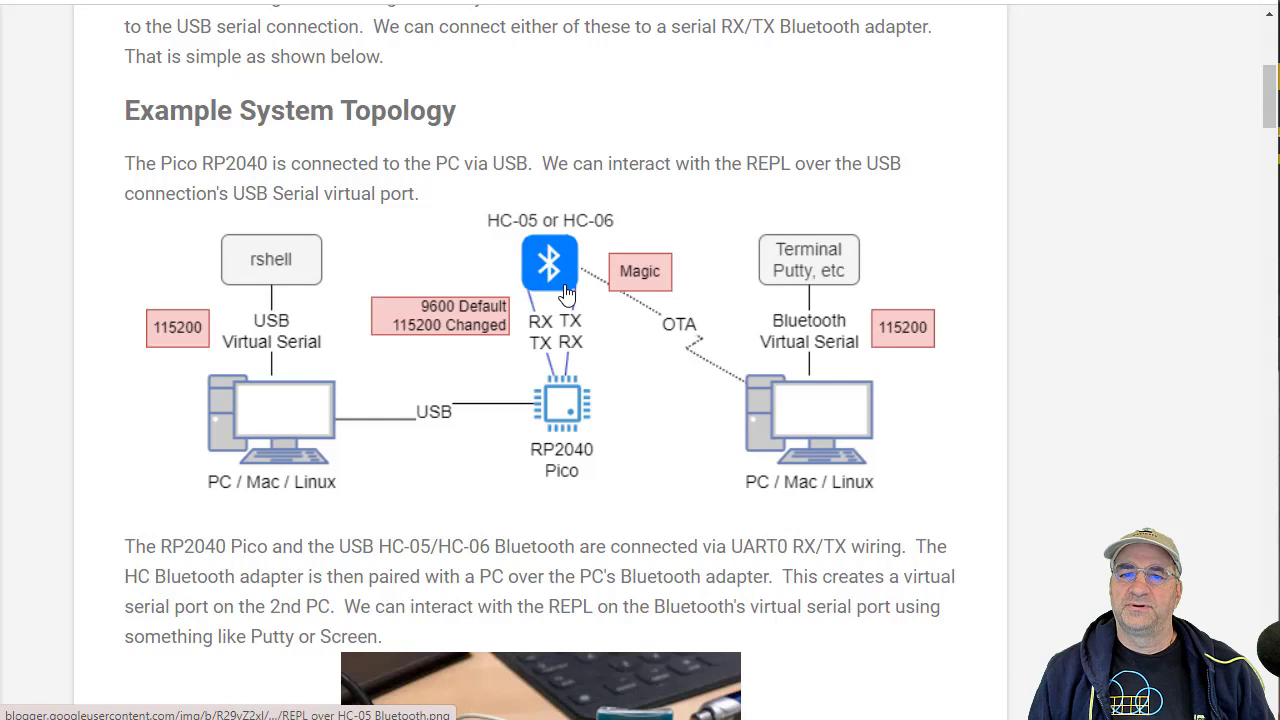
mouse_move(475, 320)
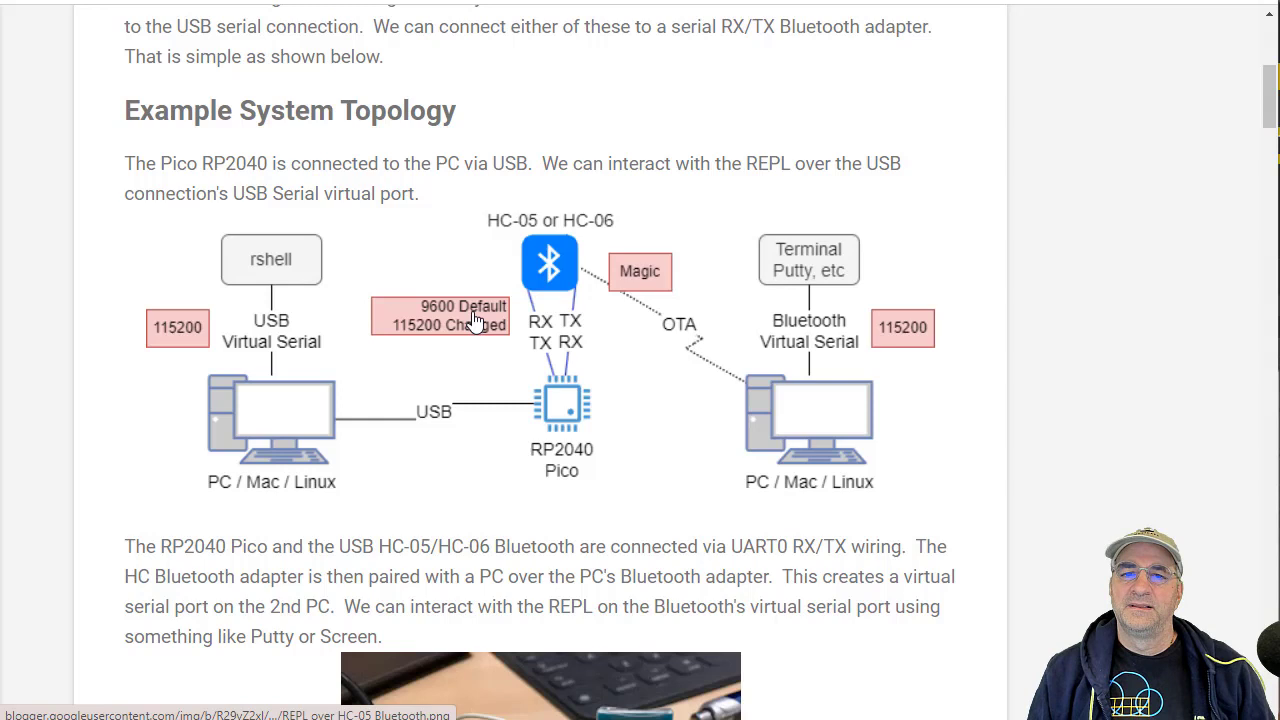
mouse_move(437, 333)
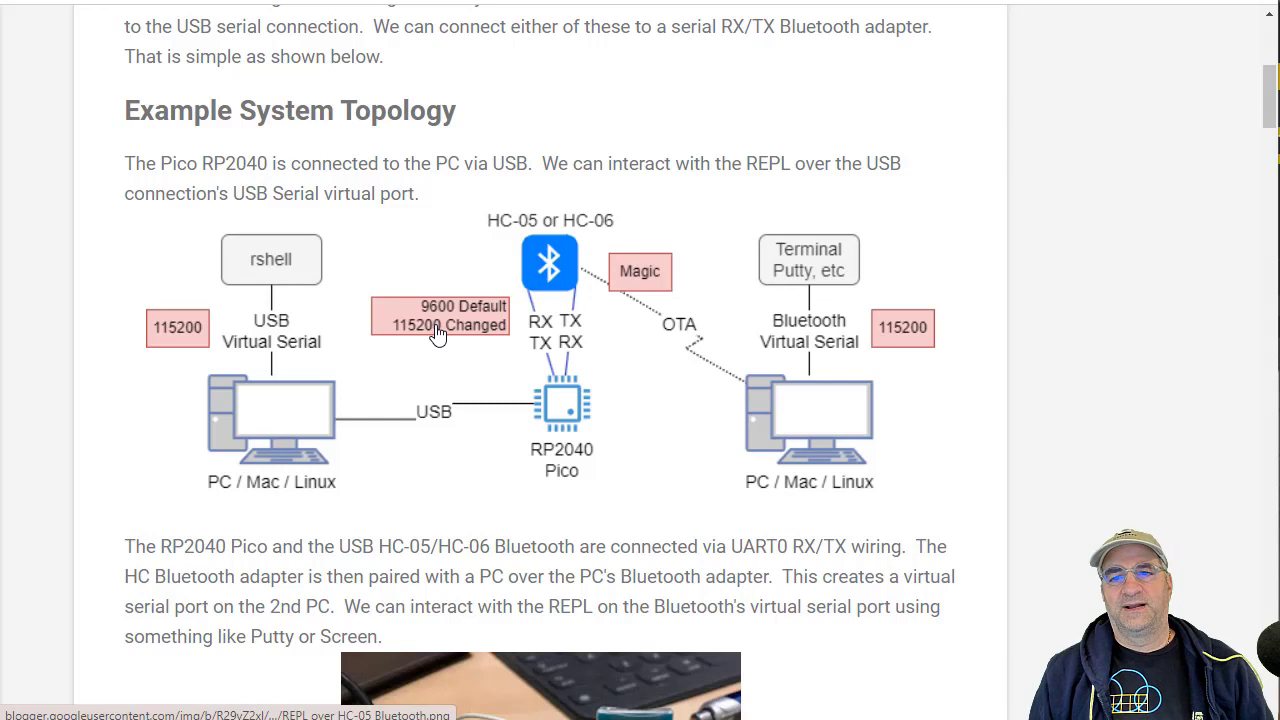
mouse_move(718, 470)
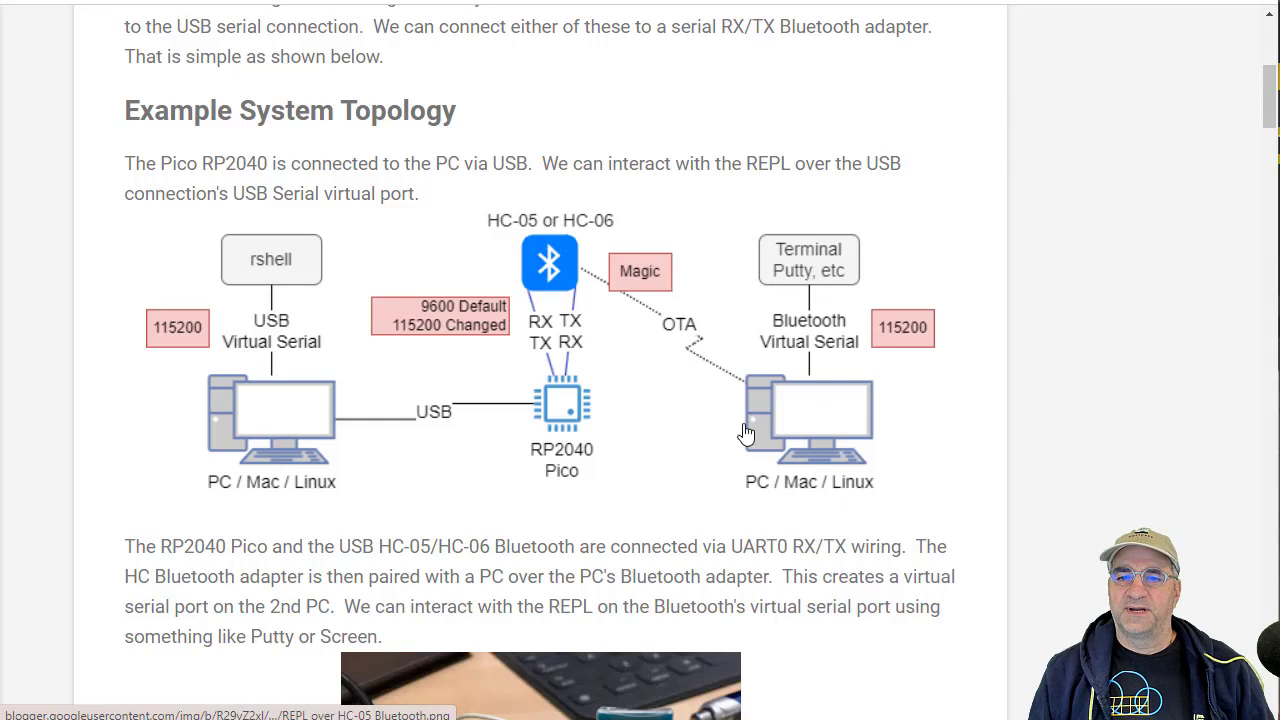
mouse_move(512, 300)
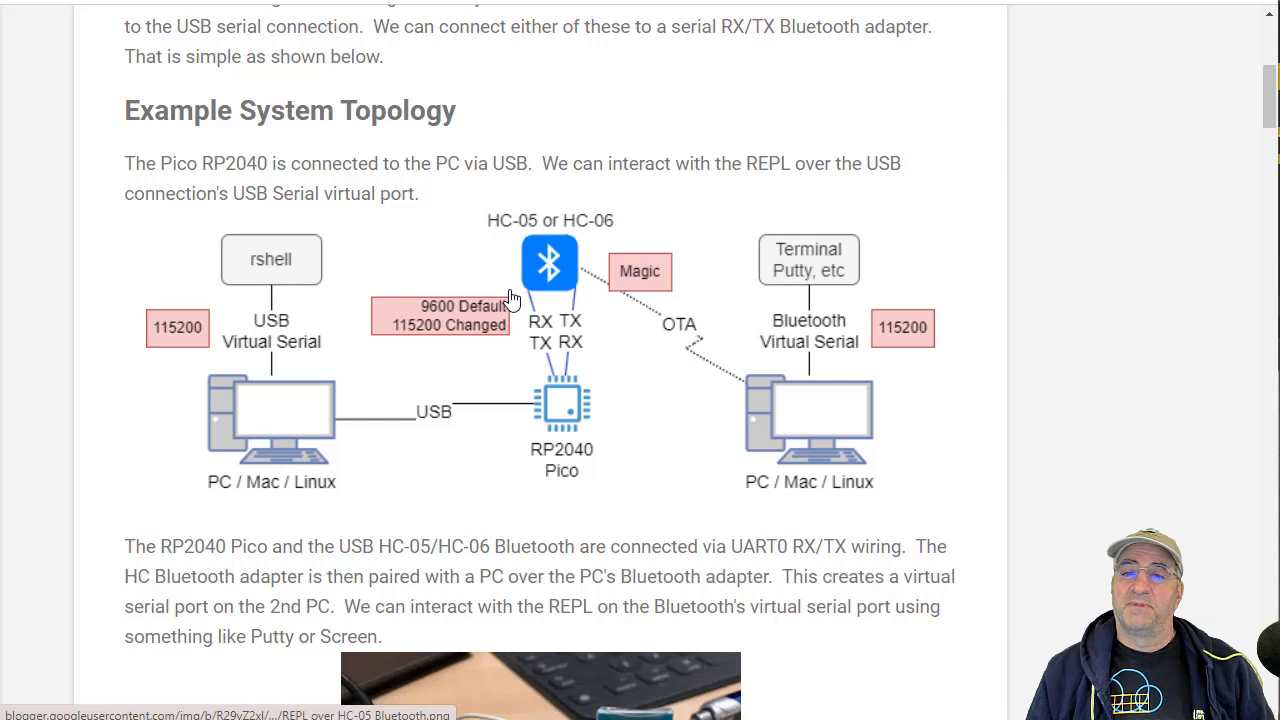
mouse_move(639, 481)
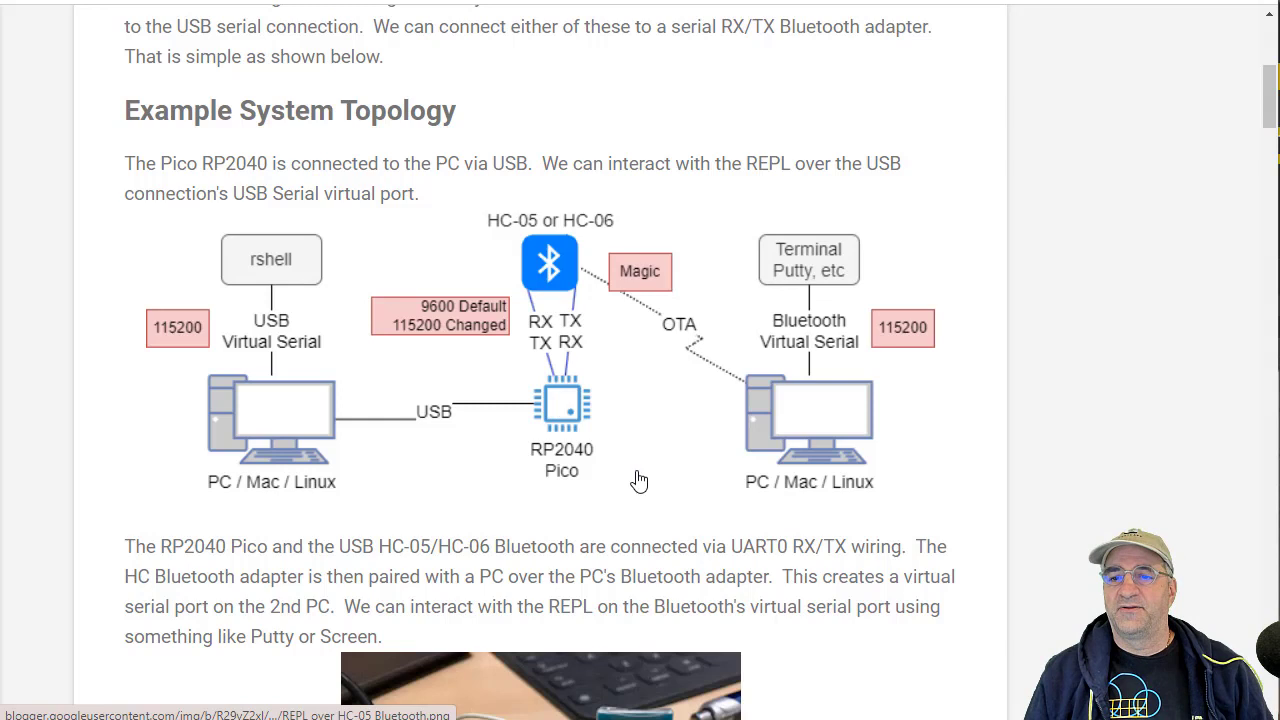
mouse_move(544, 290)
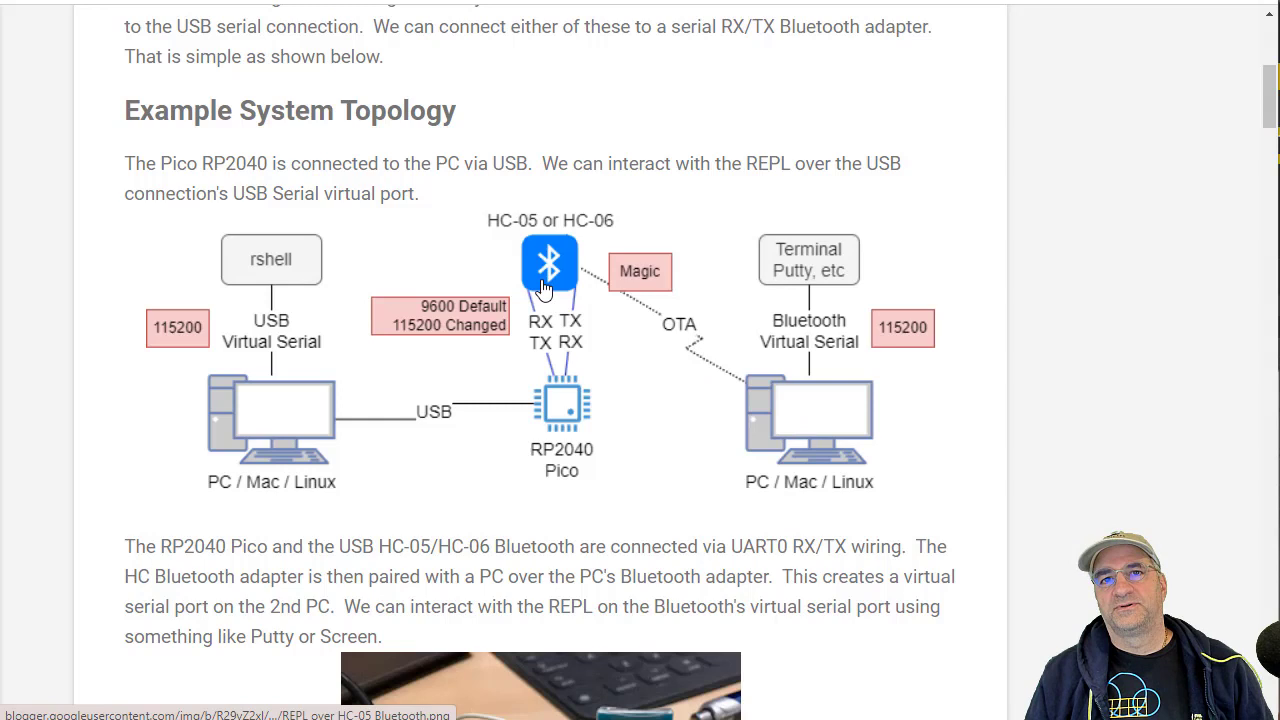
mouse_move(607, 366)
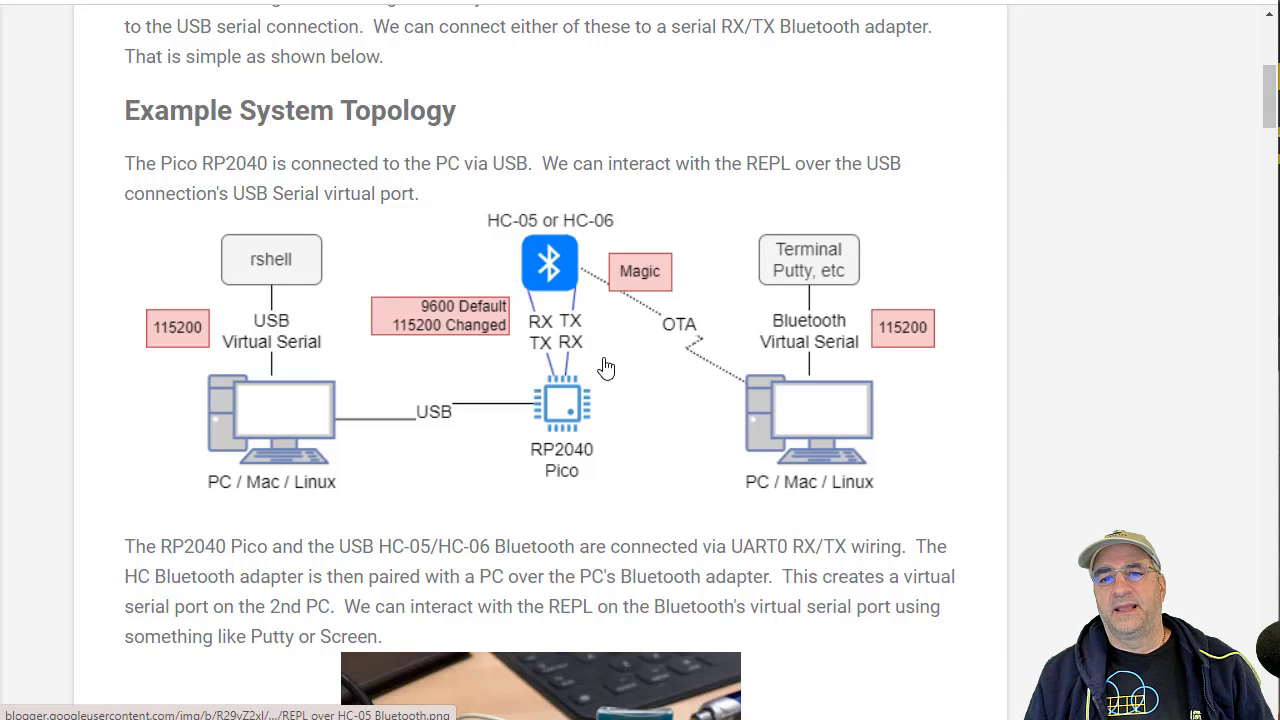
mouse_move(600, 333)
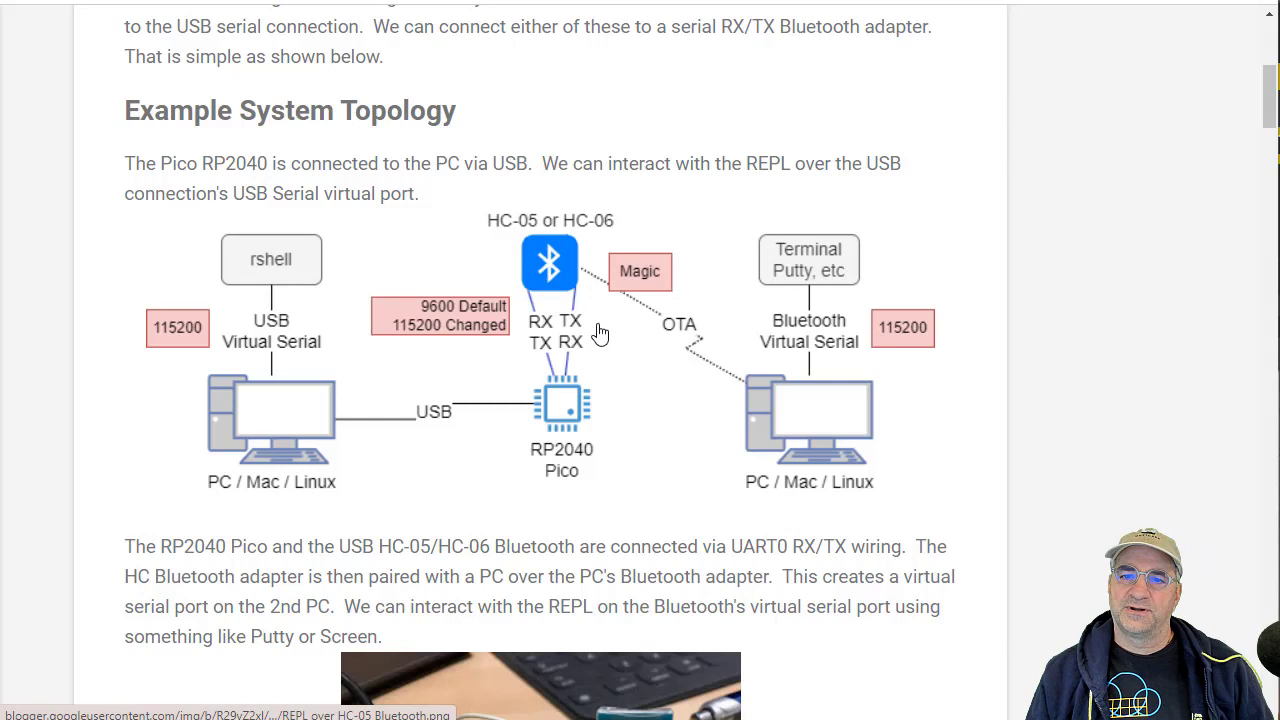
mouse_move(814, 547)
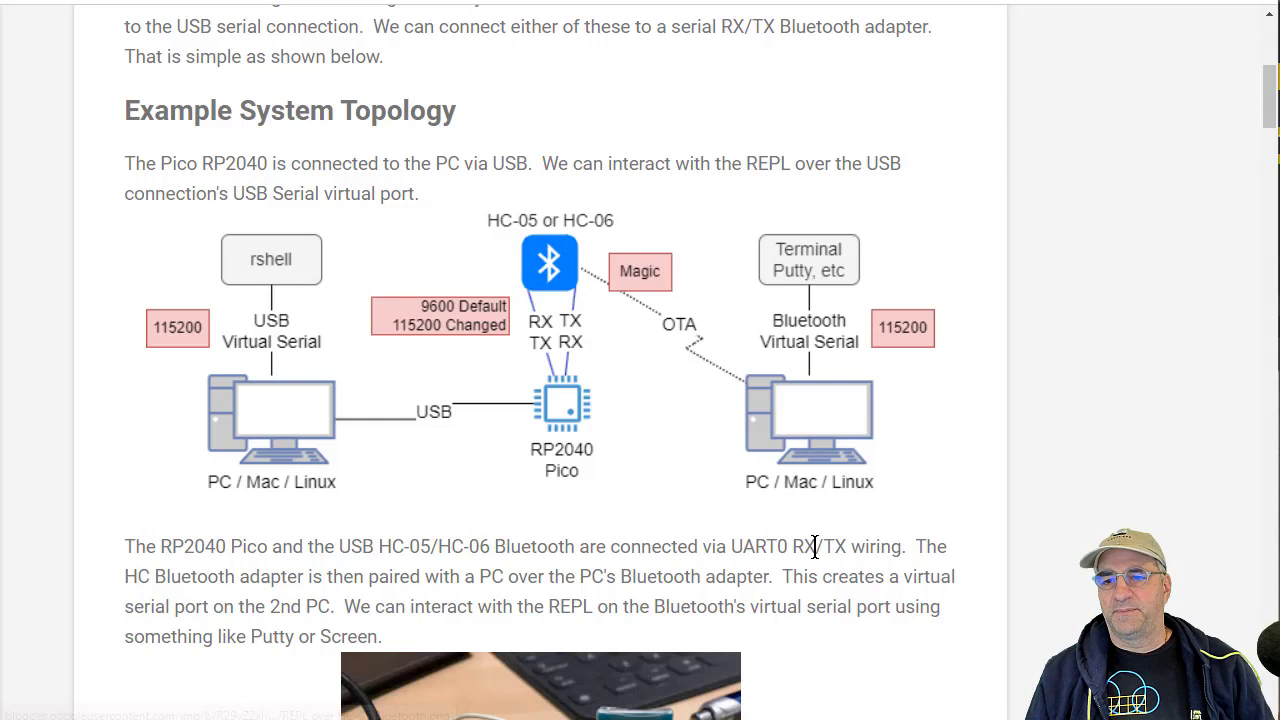
mouse_move(792, 358)
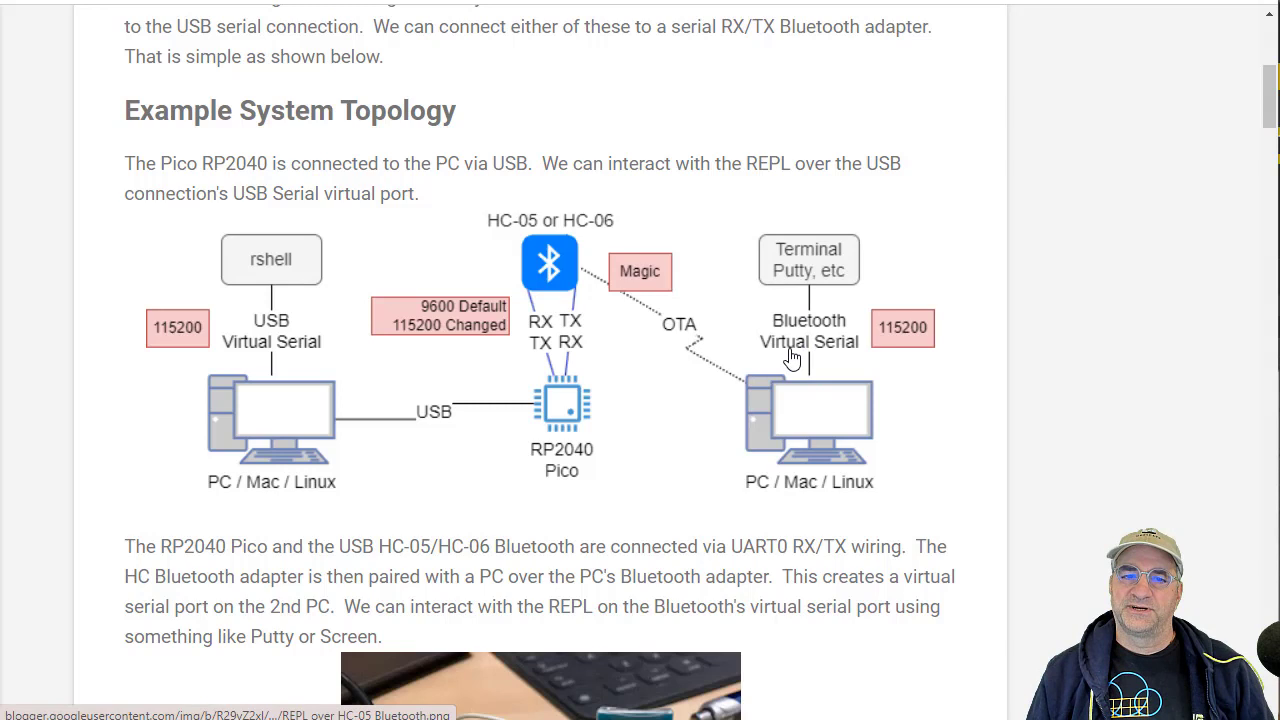
mouse_move(287, 432)
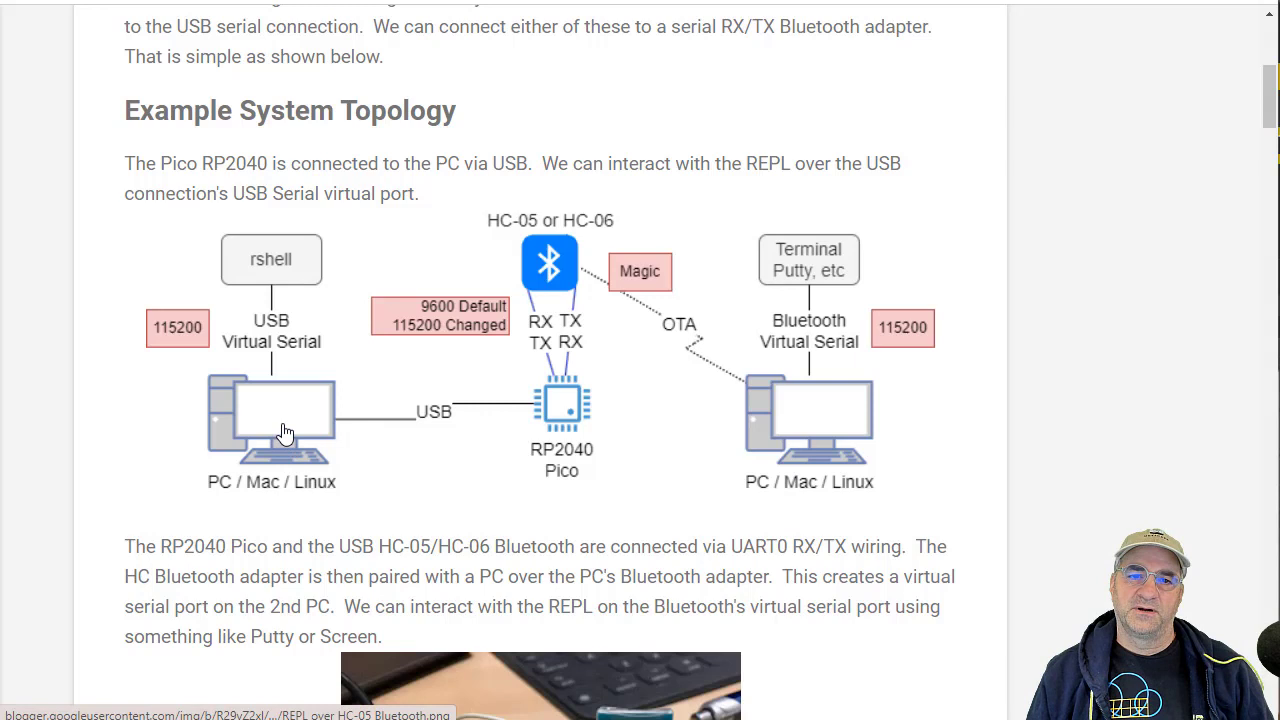
mouse_move(813, 425)
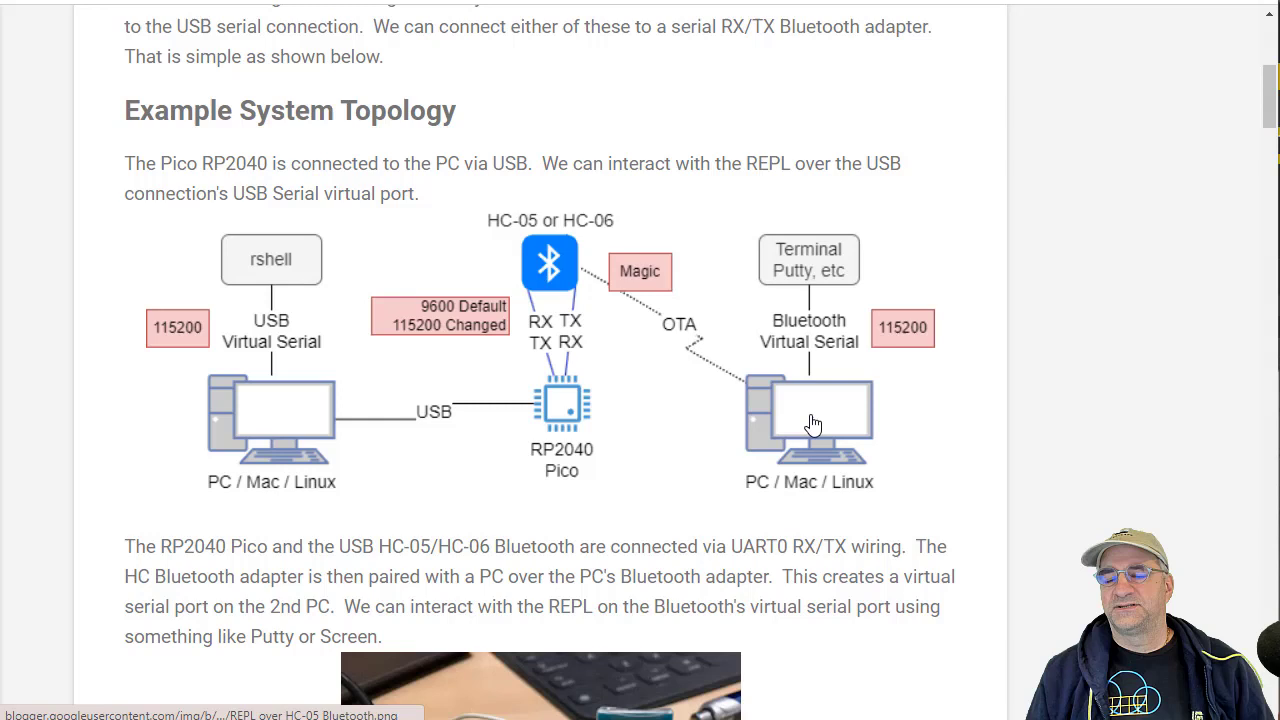
mouse_move(649, 489)
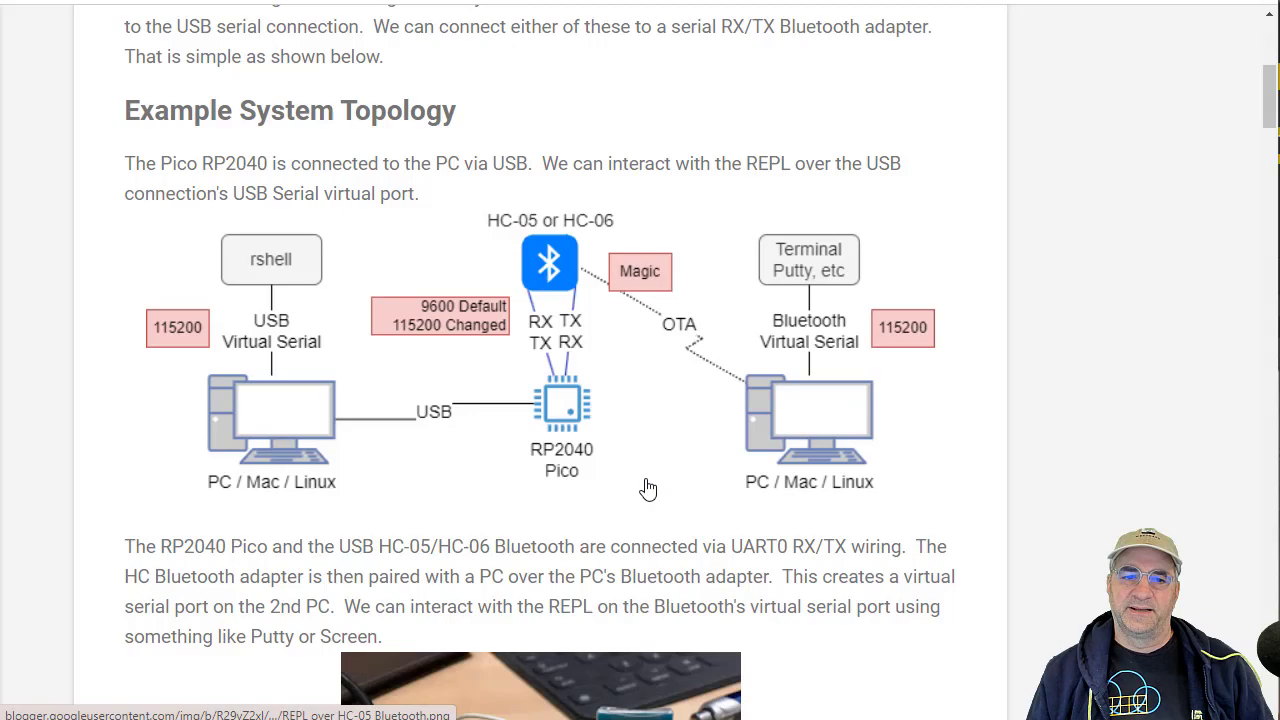
Close the enlarged wiring photo and scroll to the Data Rates section on the 9600 bps limit.
scroll("down", 3)
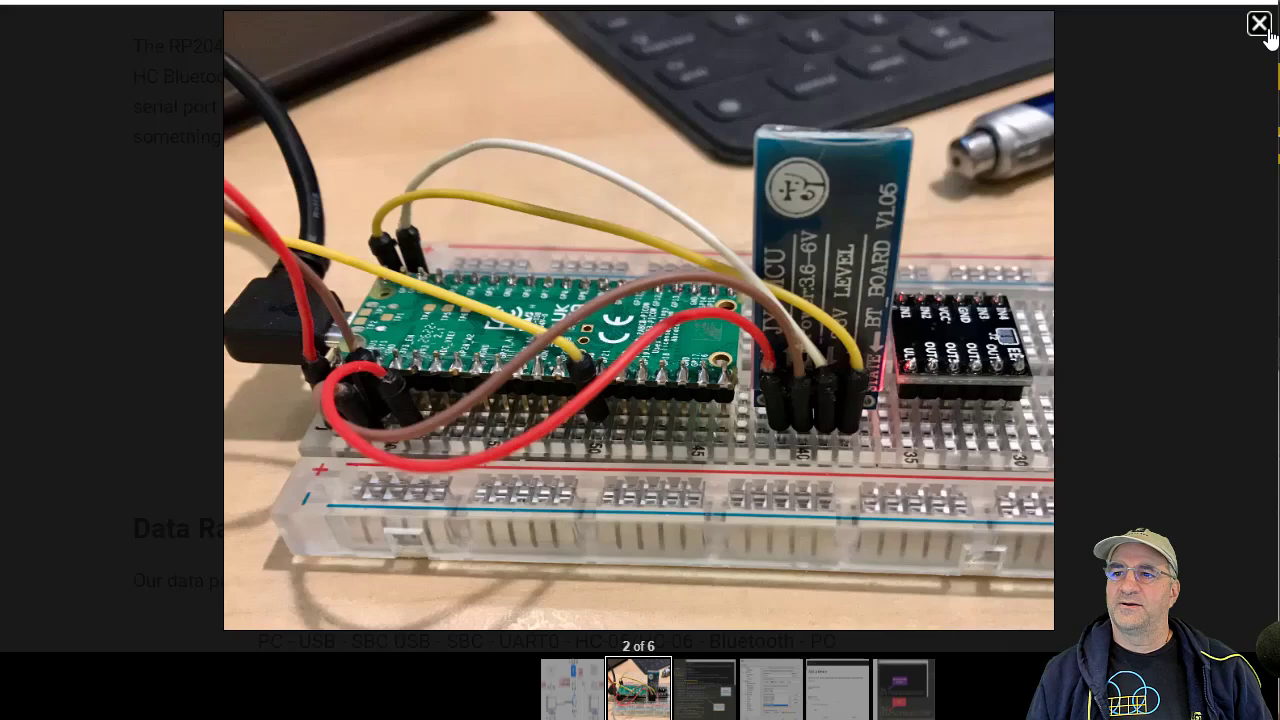
left_click(1259, 23)
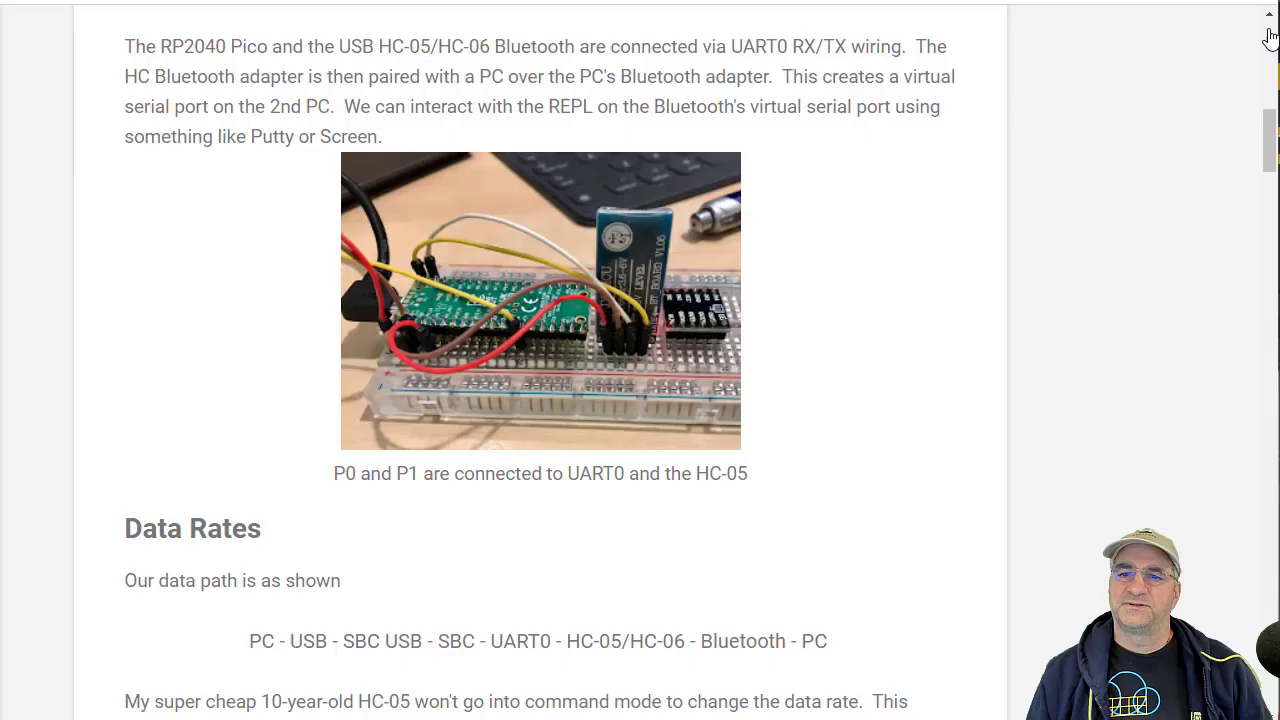
scroll("down", 3)
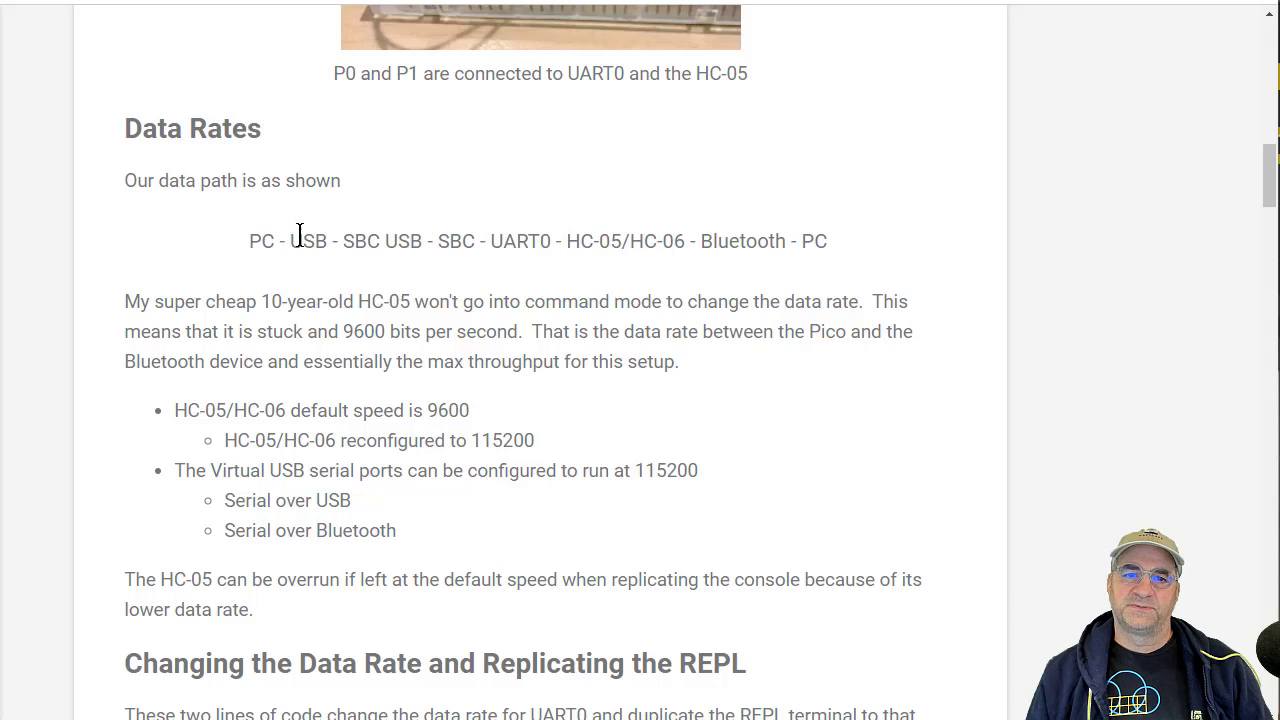
mouse_move(434, 253)
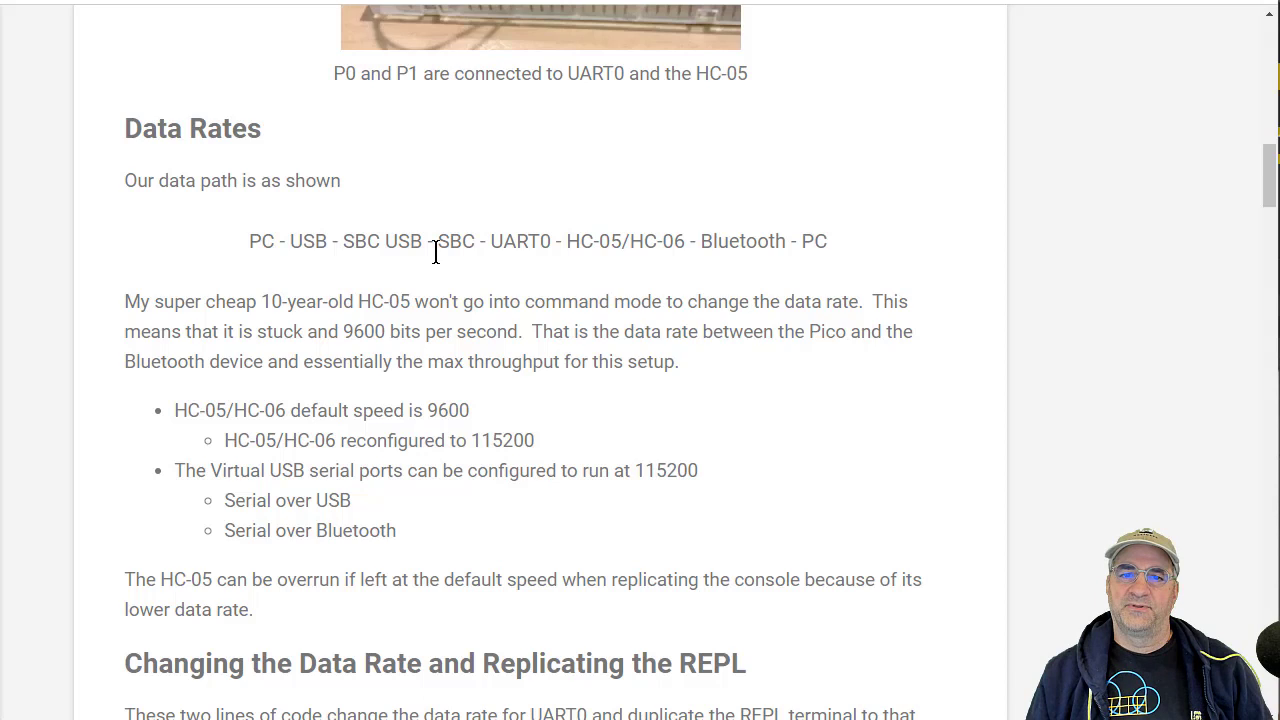
mouse_move(475, 278)
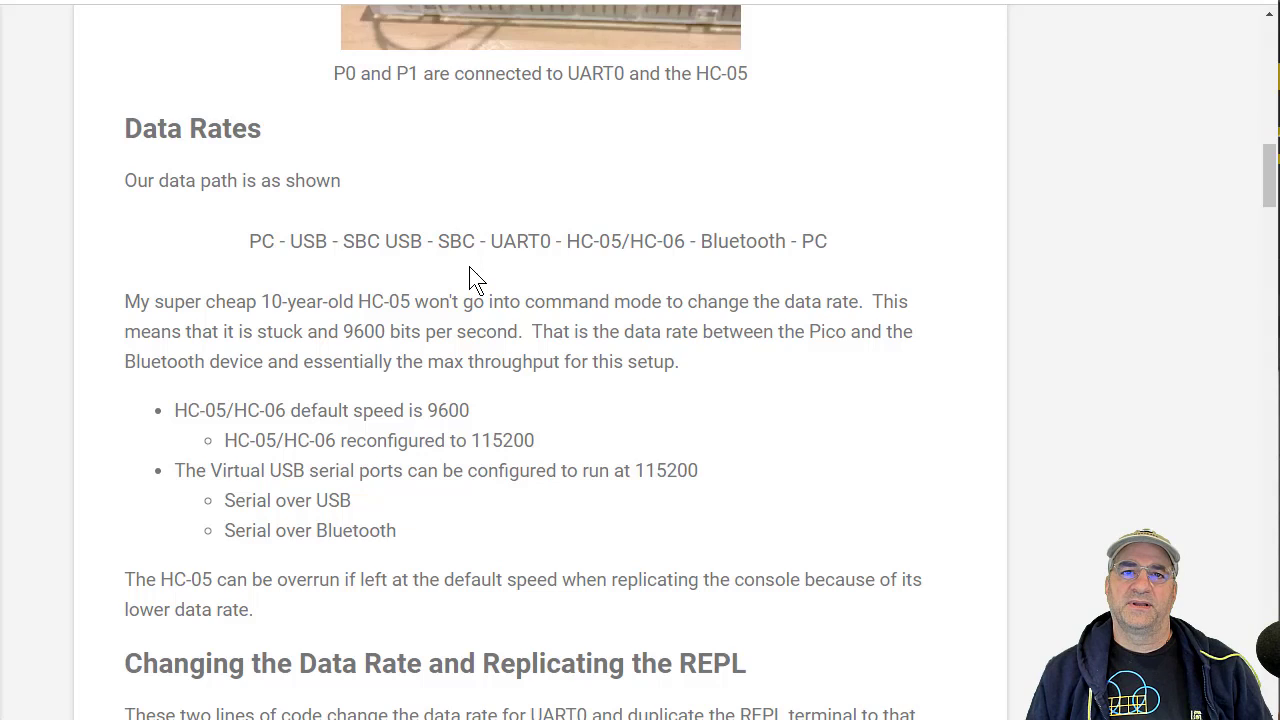
mouse_move(763, 245)
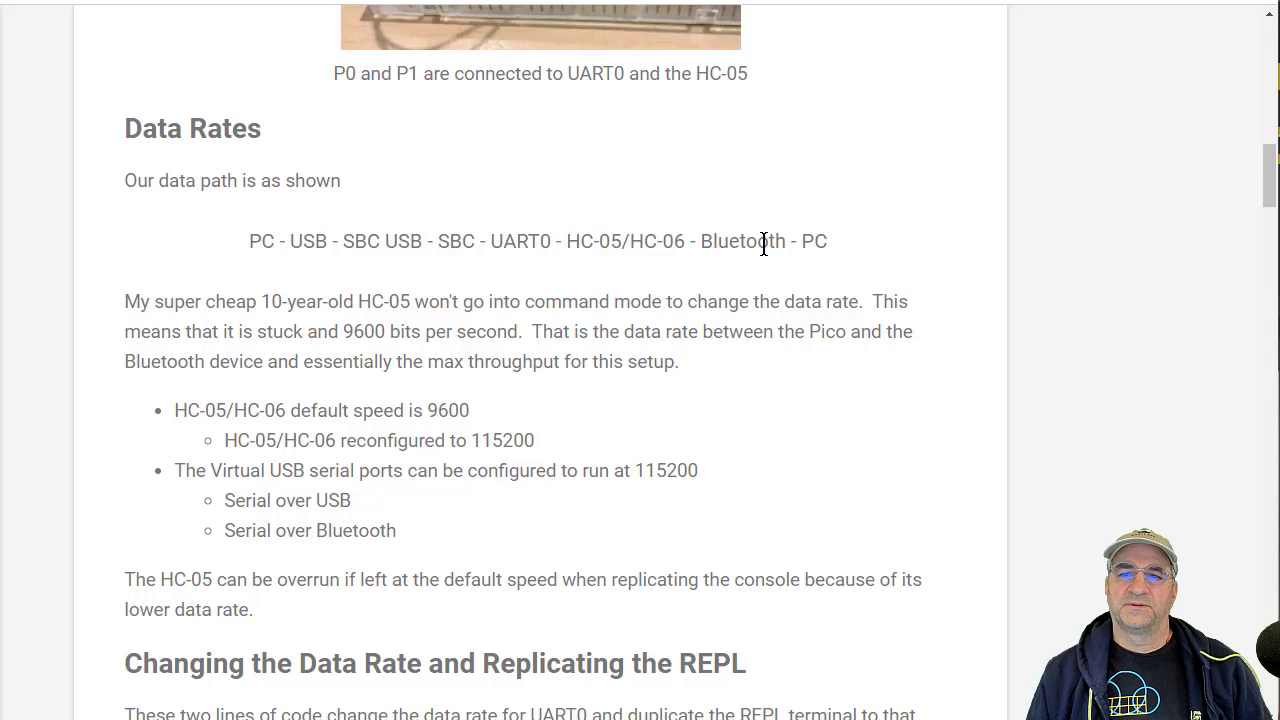
mouse_move(835, 290)
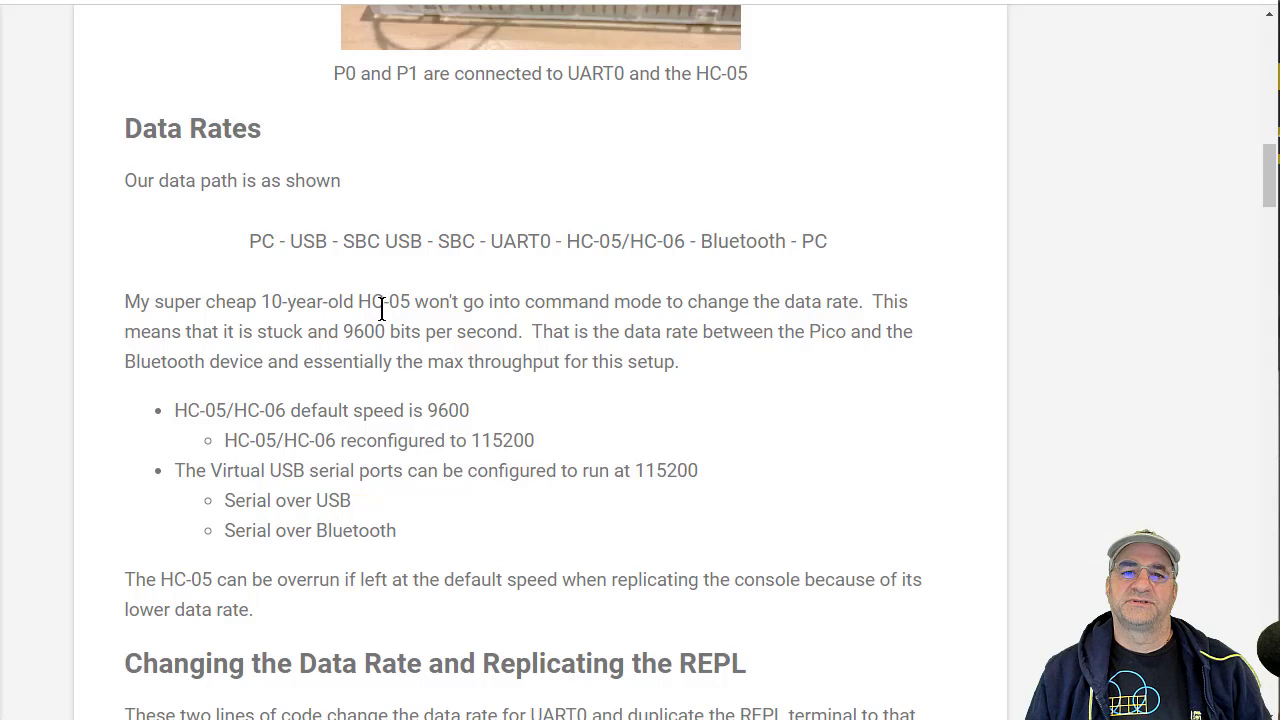
mouse_move(420, 374)
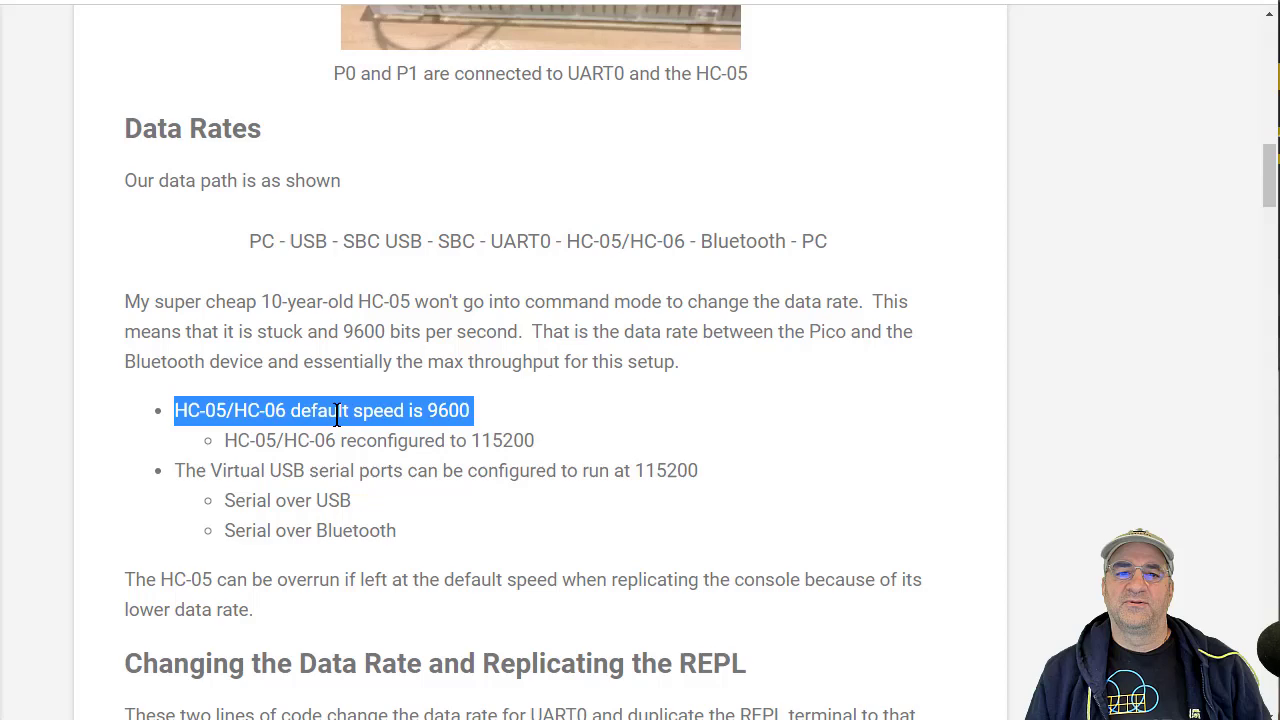
scroll("down", 3)
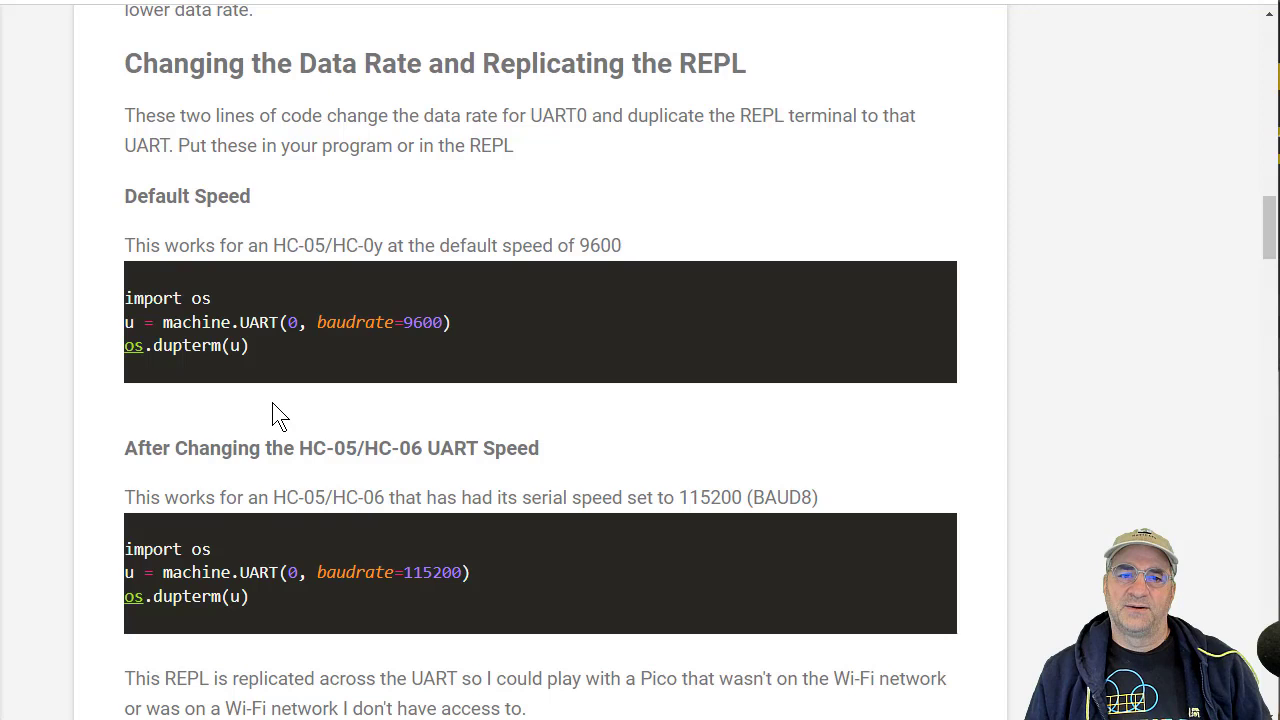
mouse_move(360, 373)
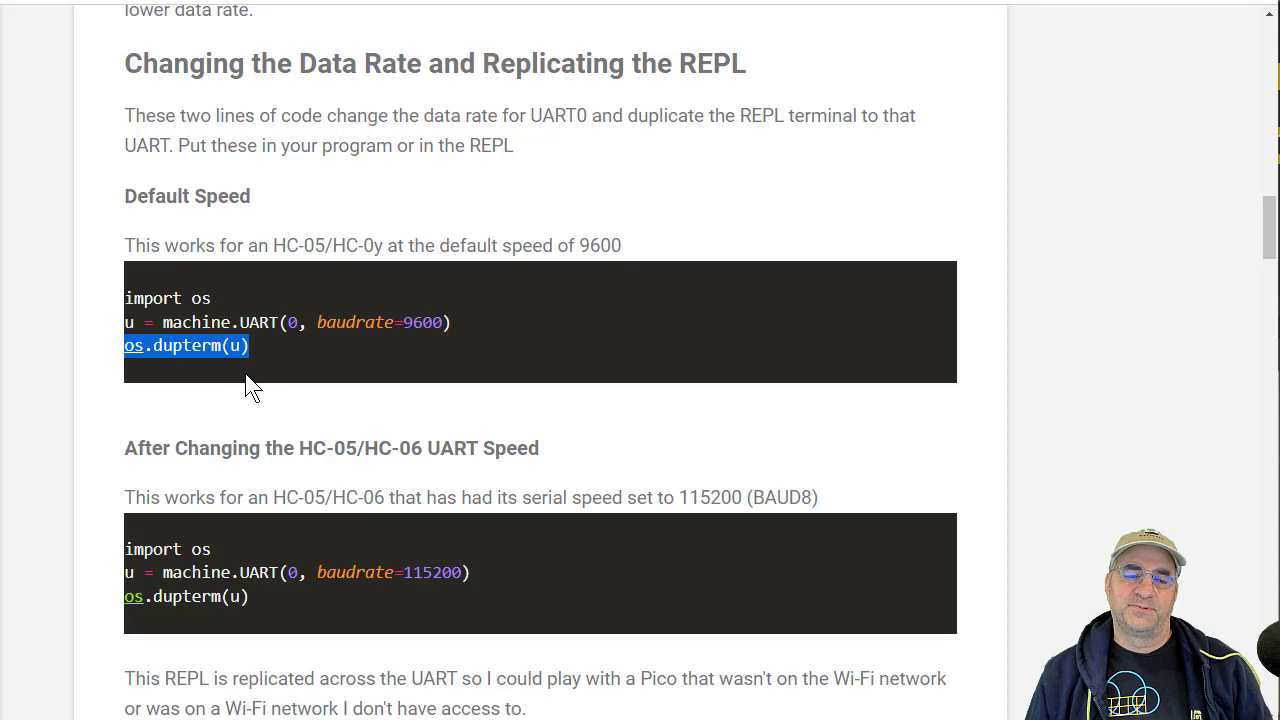
mouse_move(260, 360)
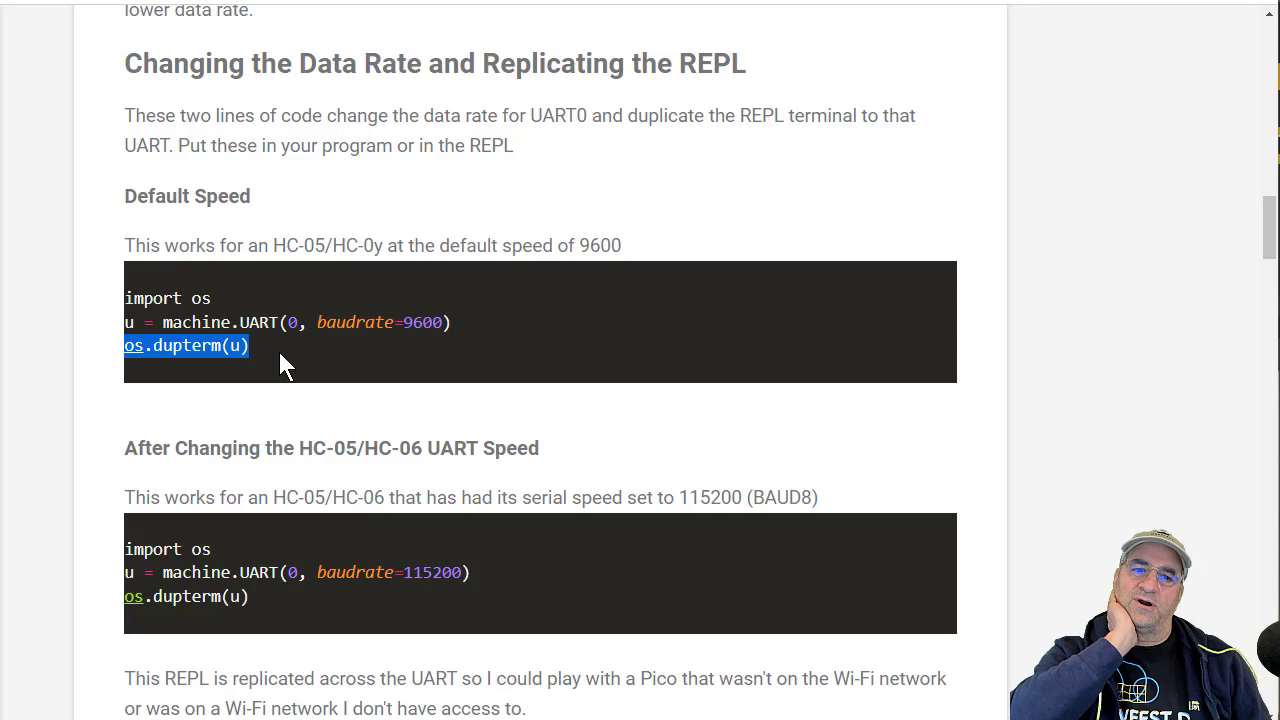
mouse_move(275, 598)
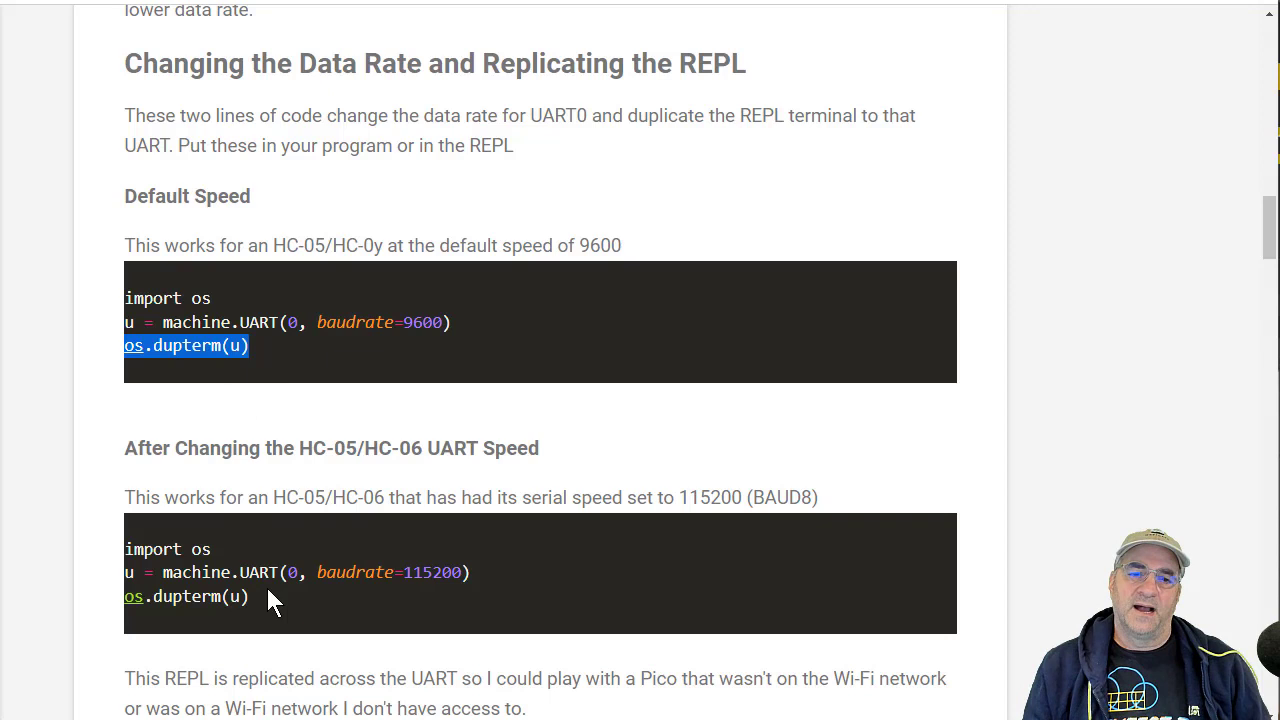
Scroll to the data-rate code and highlight 'dupterm' and the REPL-replication sentence.
scroll("down", 3)
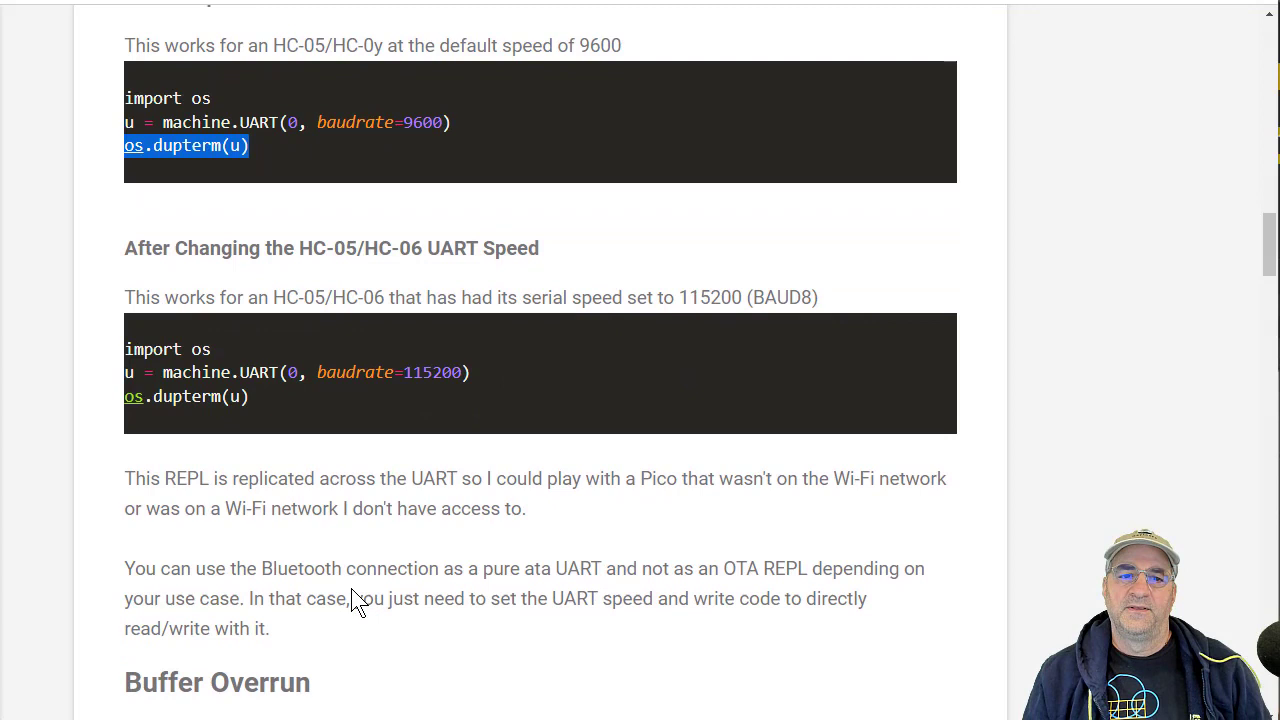
scroll("down", 3)
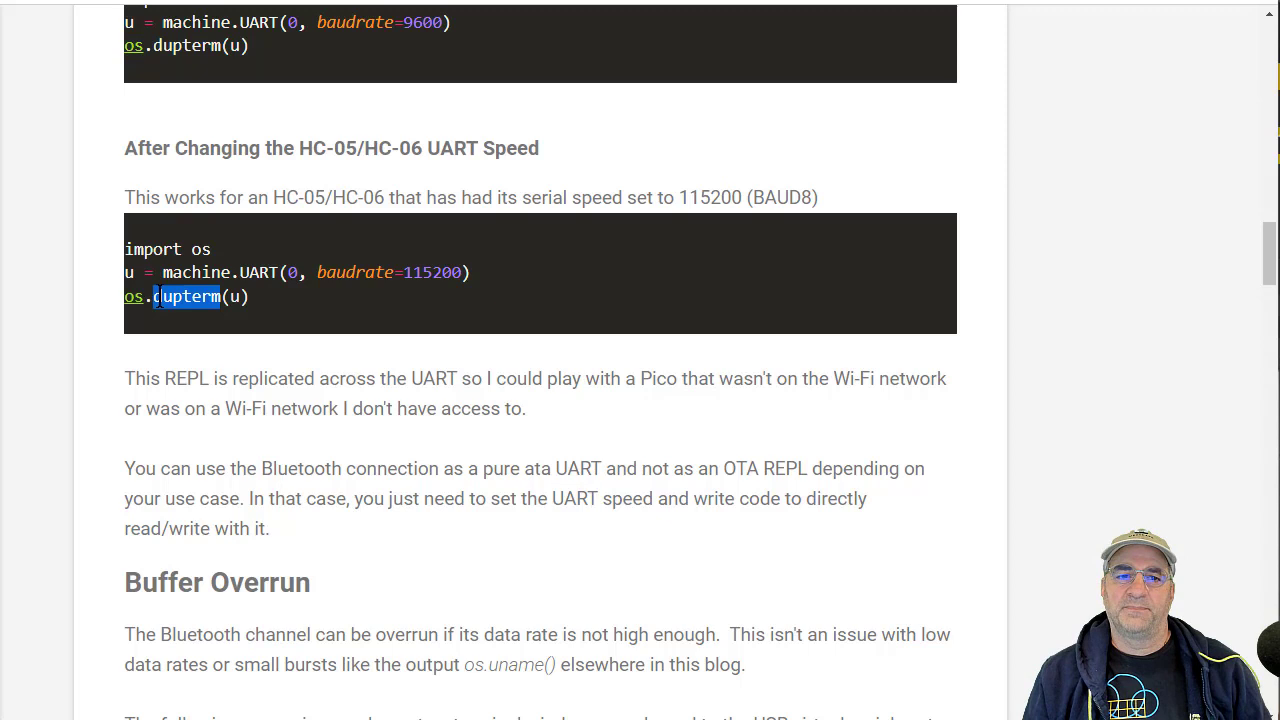
double_click(186, 378)
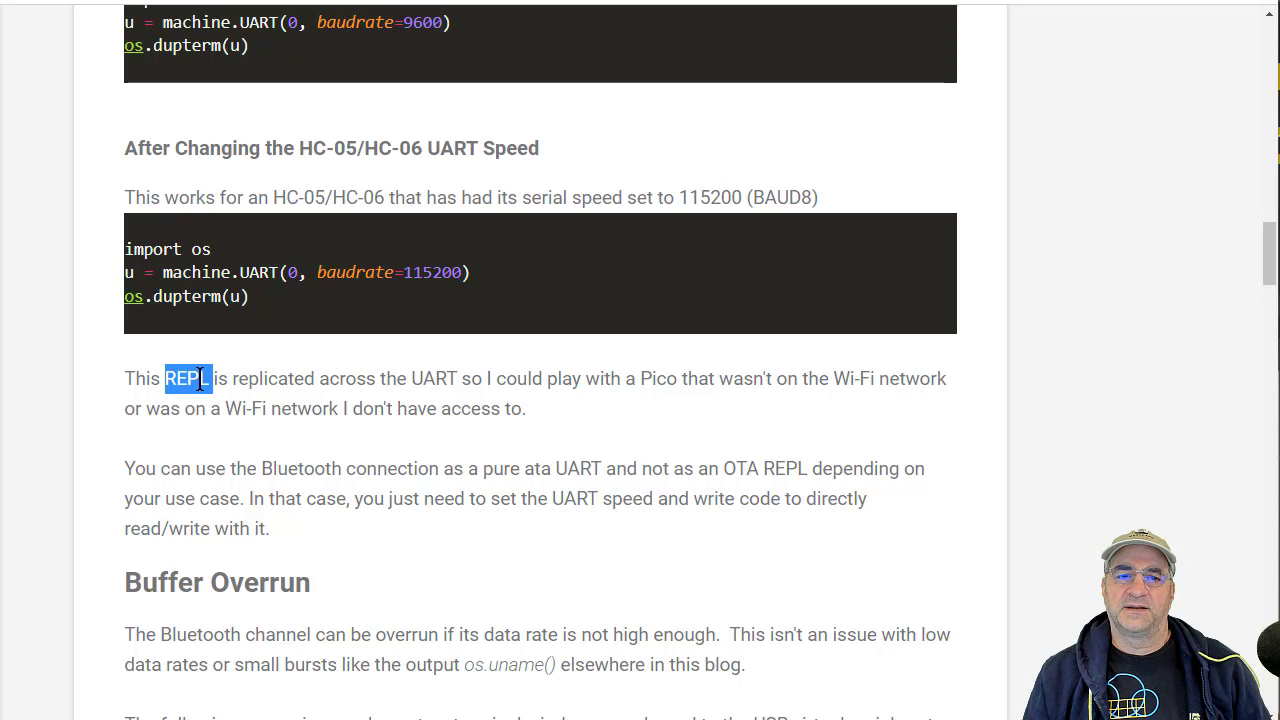
left_click_drag(167, 378, 525, 408)
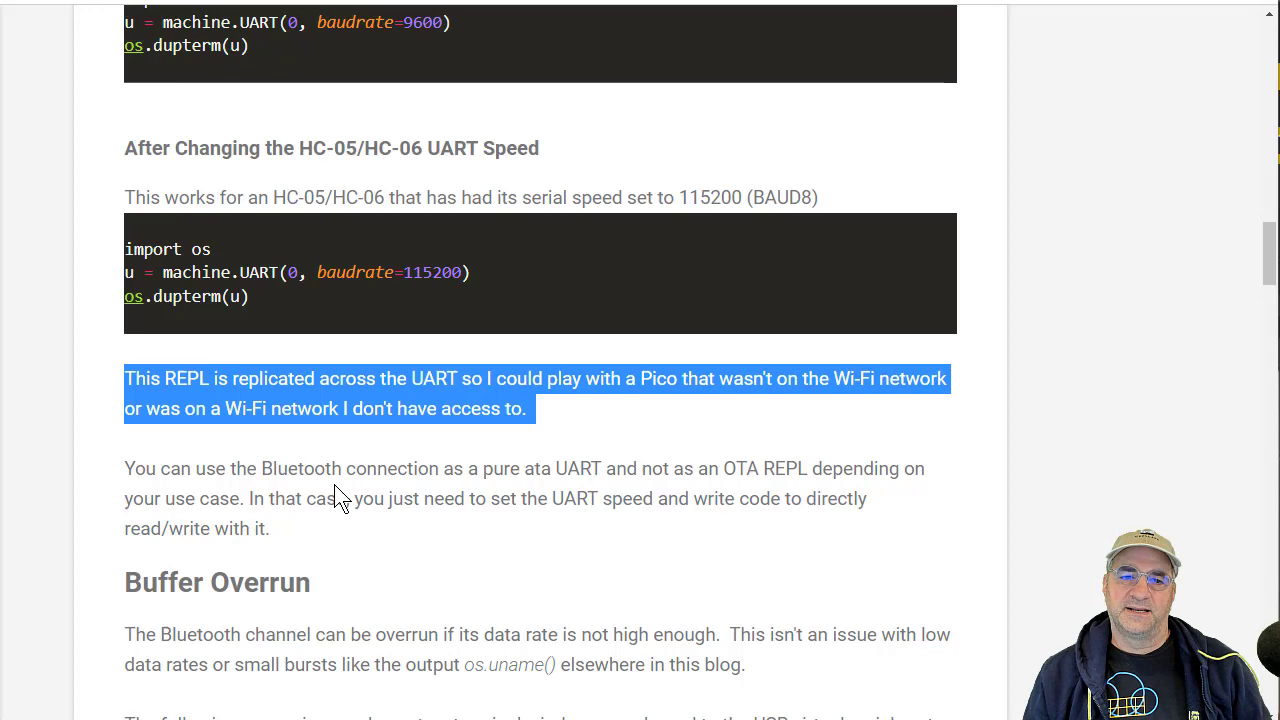
scroll("down", 3)
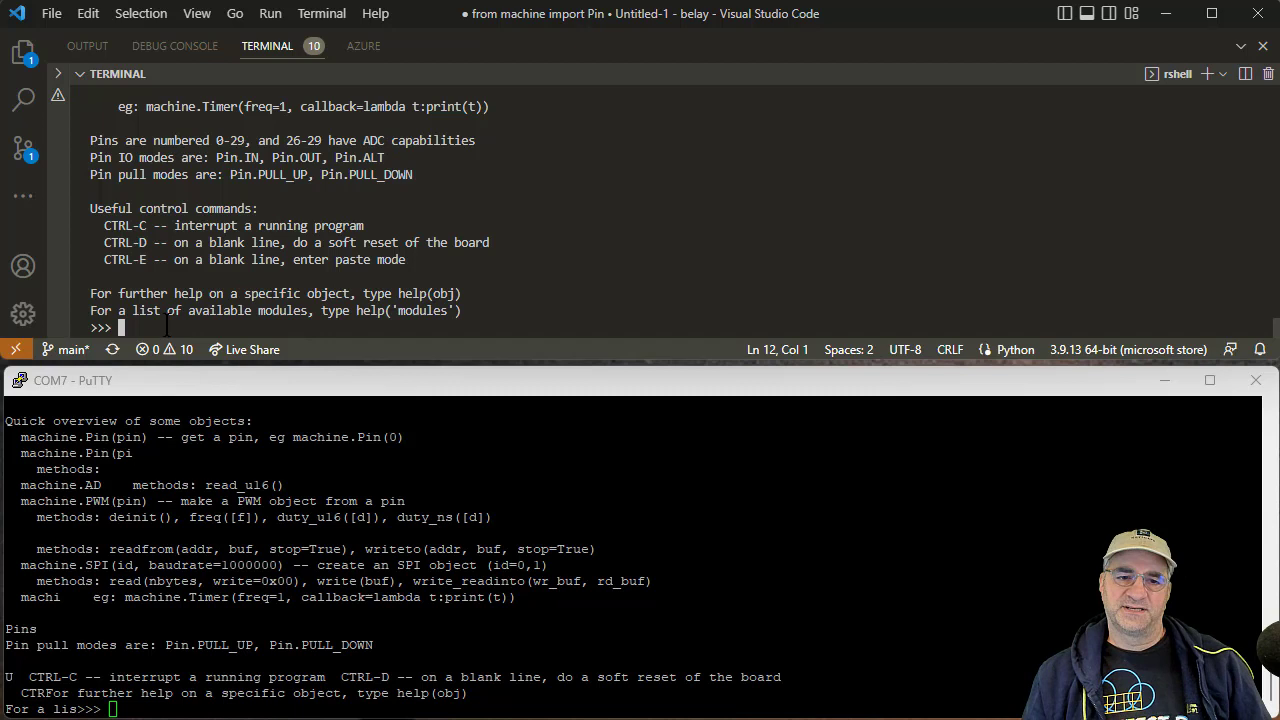
Run help() in the VS Code REPL, mirroring output to PuTTY on COM7.
type("help(")
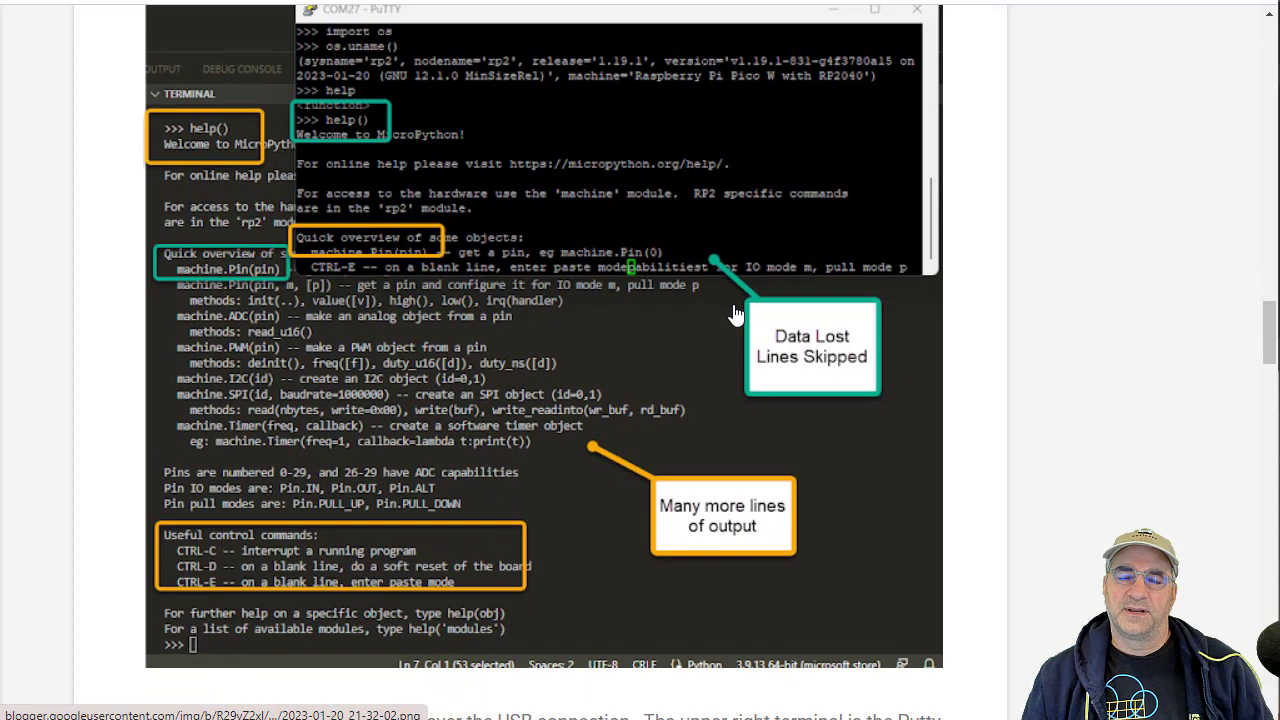
mouse_move(478, 590)
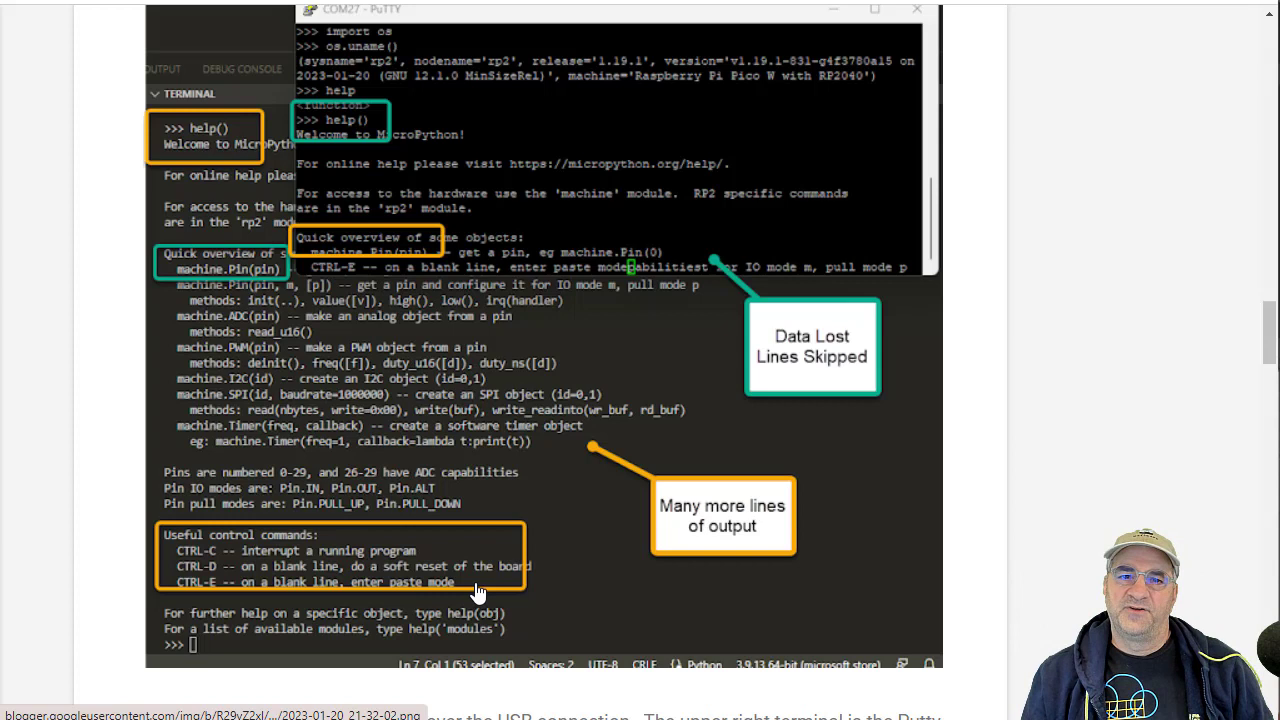
mouse_move(727, 140)
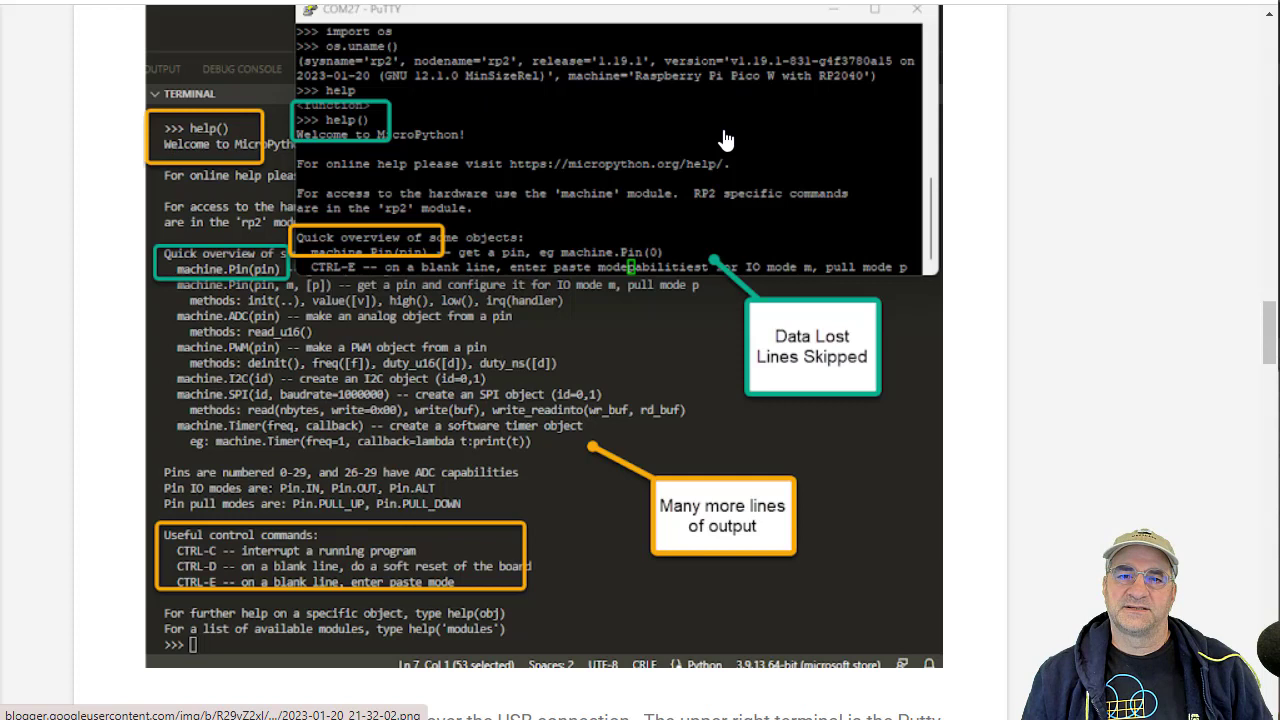
mouse_move(615, 150)
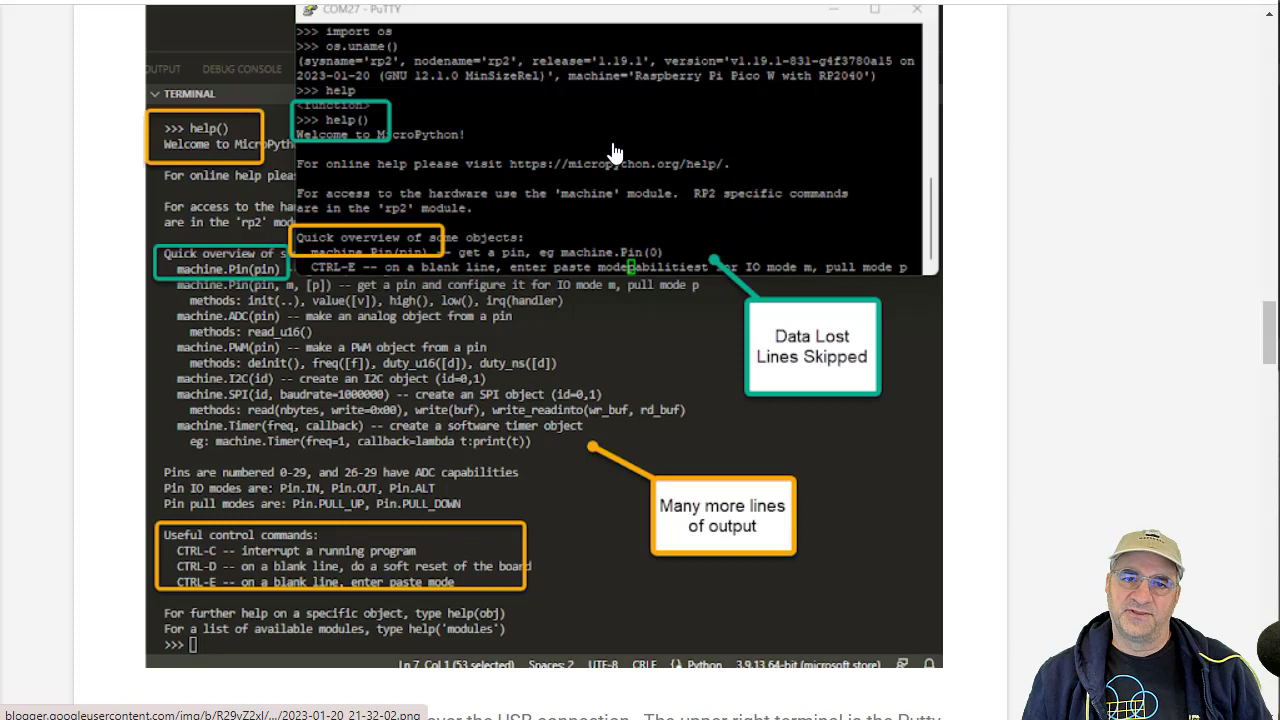
mouse_move(268, 463)
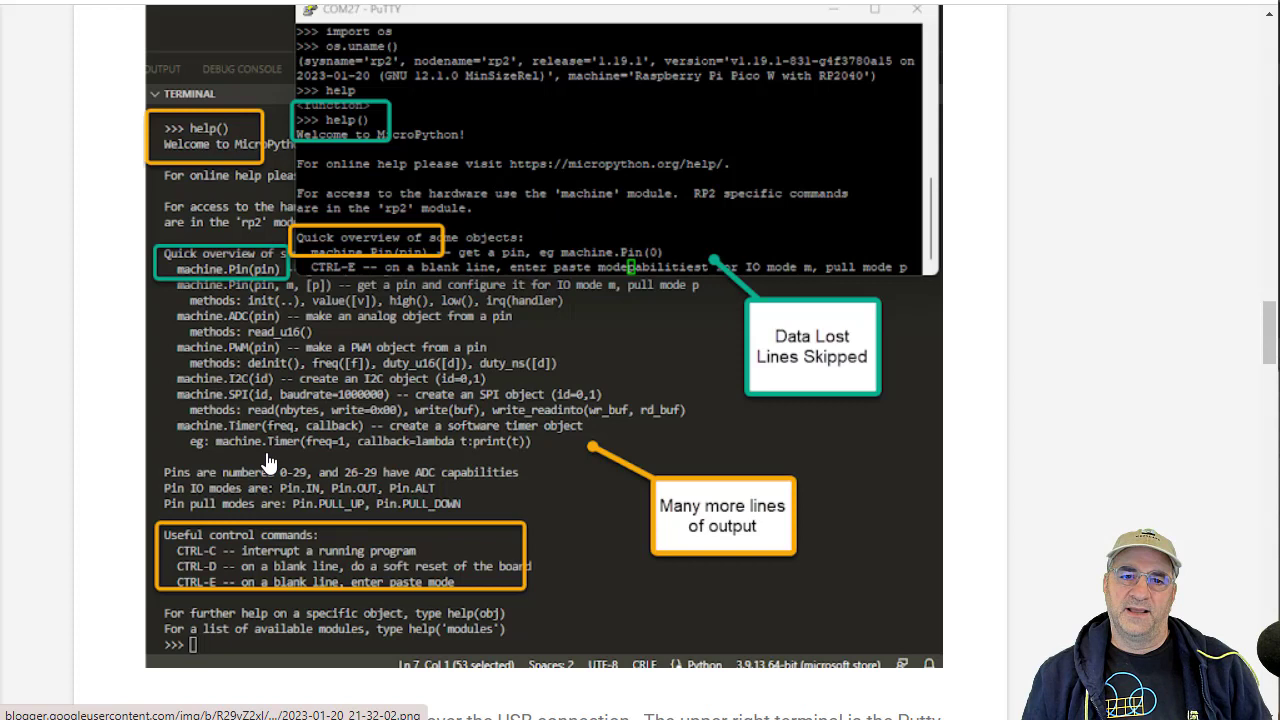
mouse_move(230, 148)
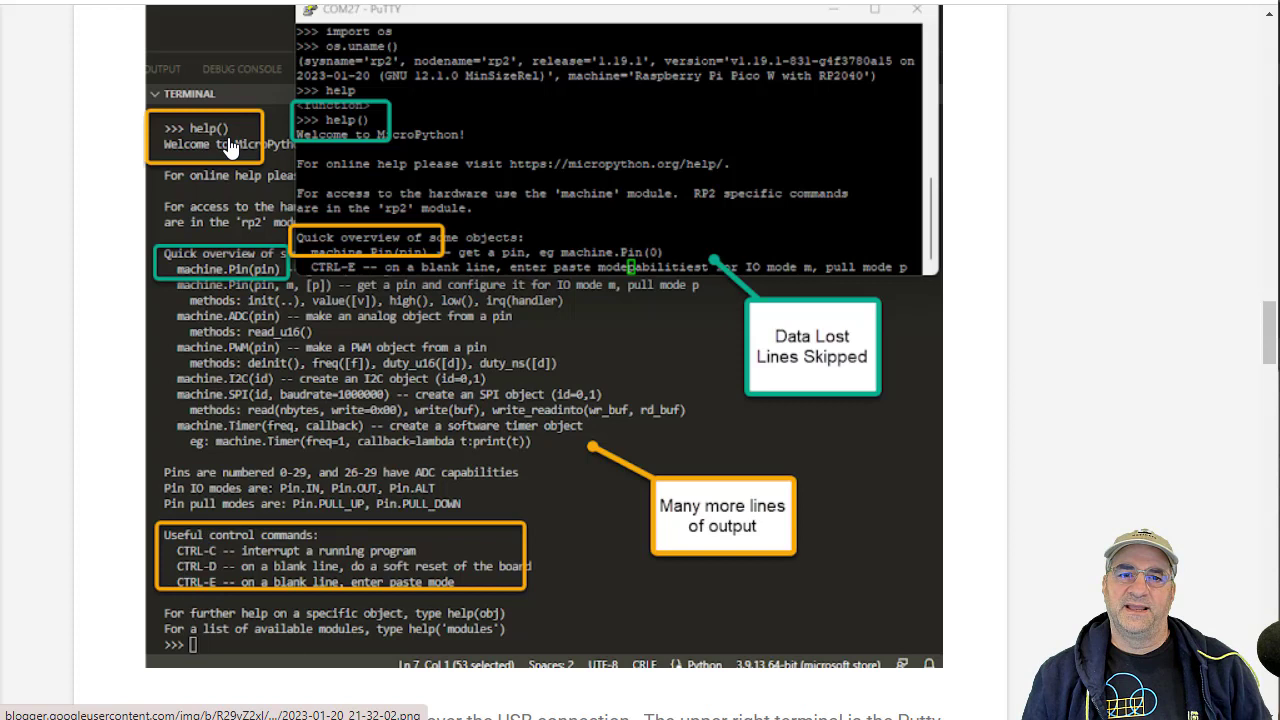
mouse_move(365, 270)
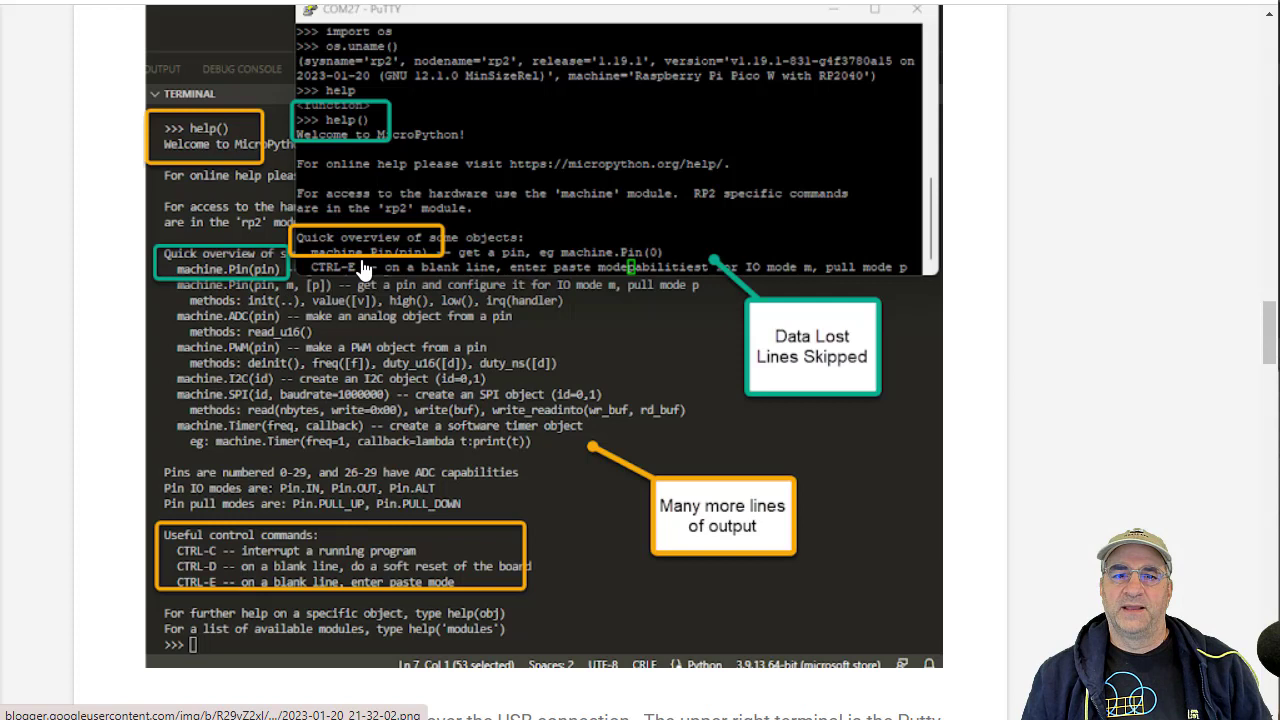
mouse_move(205, 530)
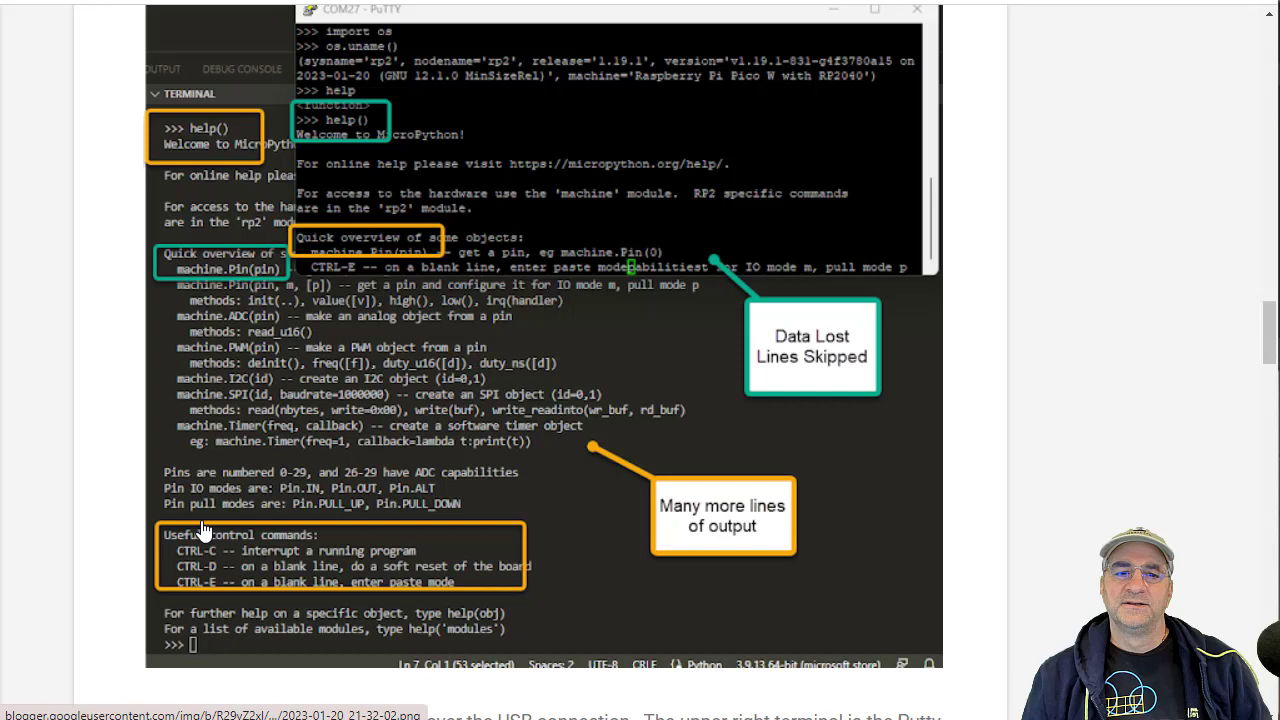
Scroll past the annotated lost-lines screenshot toward the Default Data Rate section.
scroll("down", 3)
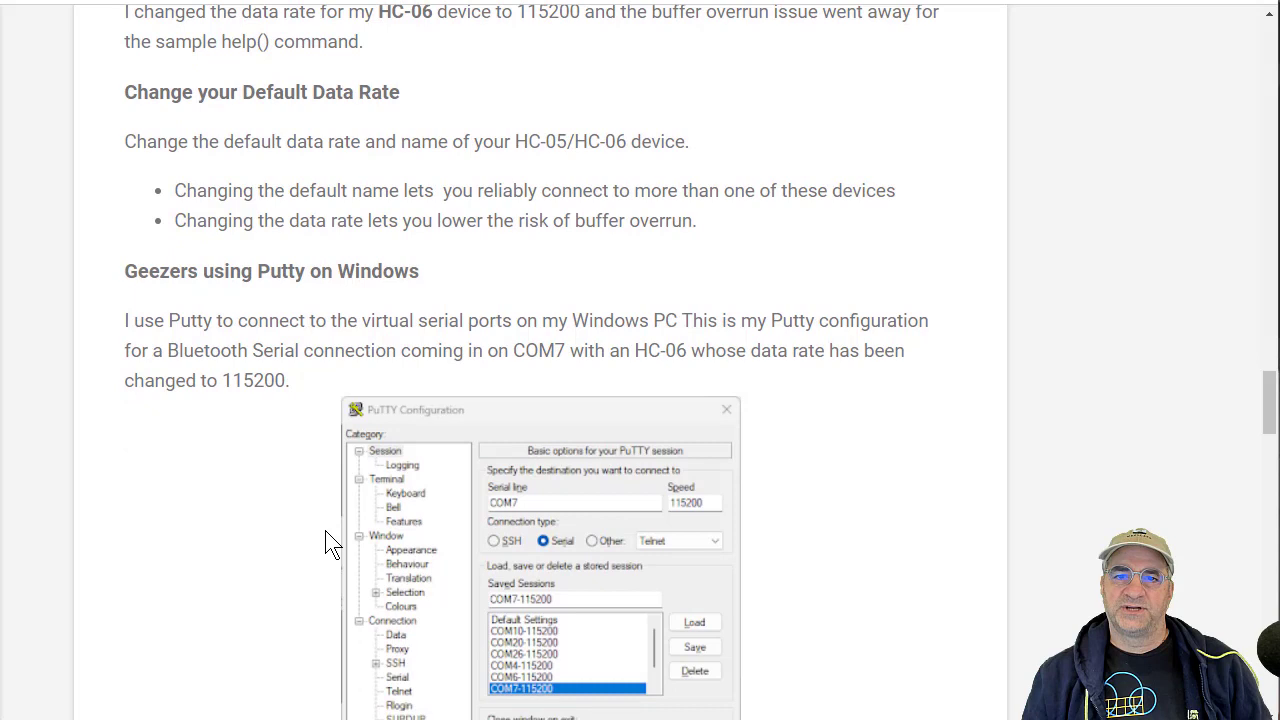
Scroll past the COM7 PuTTY configuration at 115200 toward the Pairing section.
scroll("down", 3)
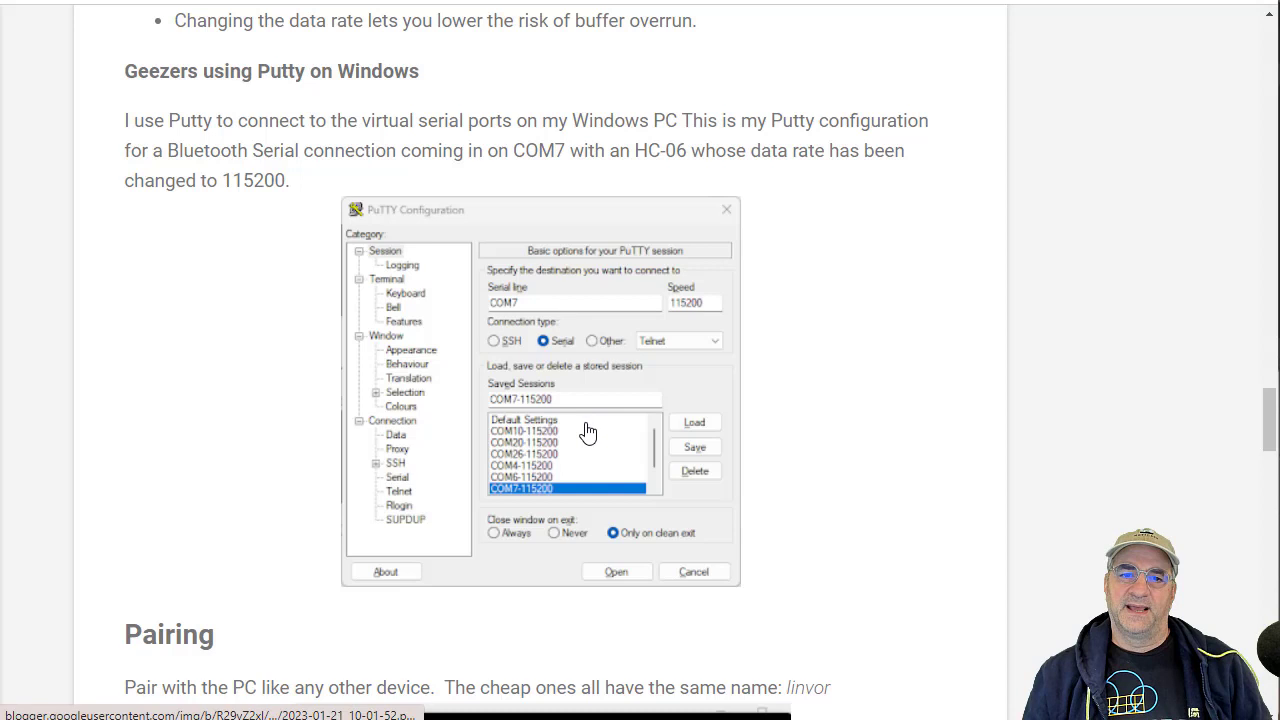
mouse_move(585, 590)
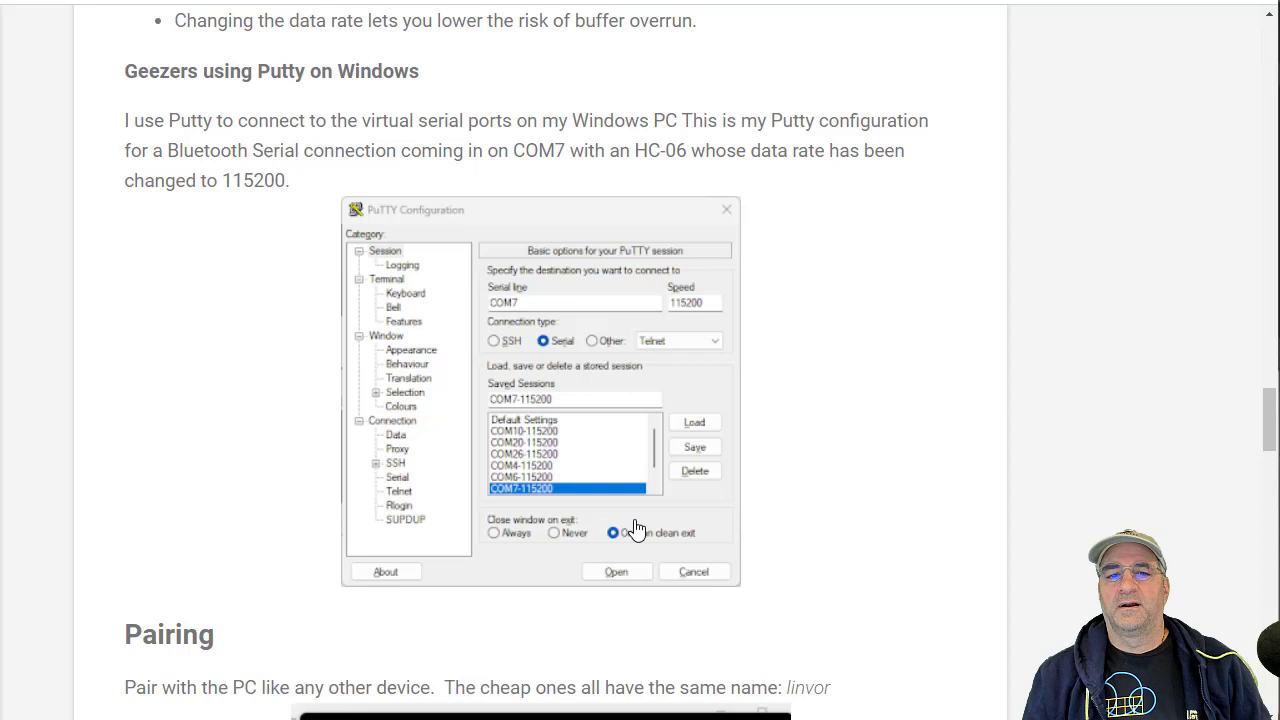
mouse_move(815, 550)
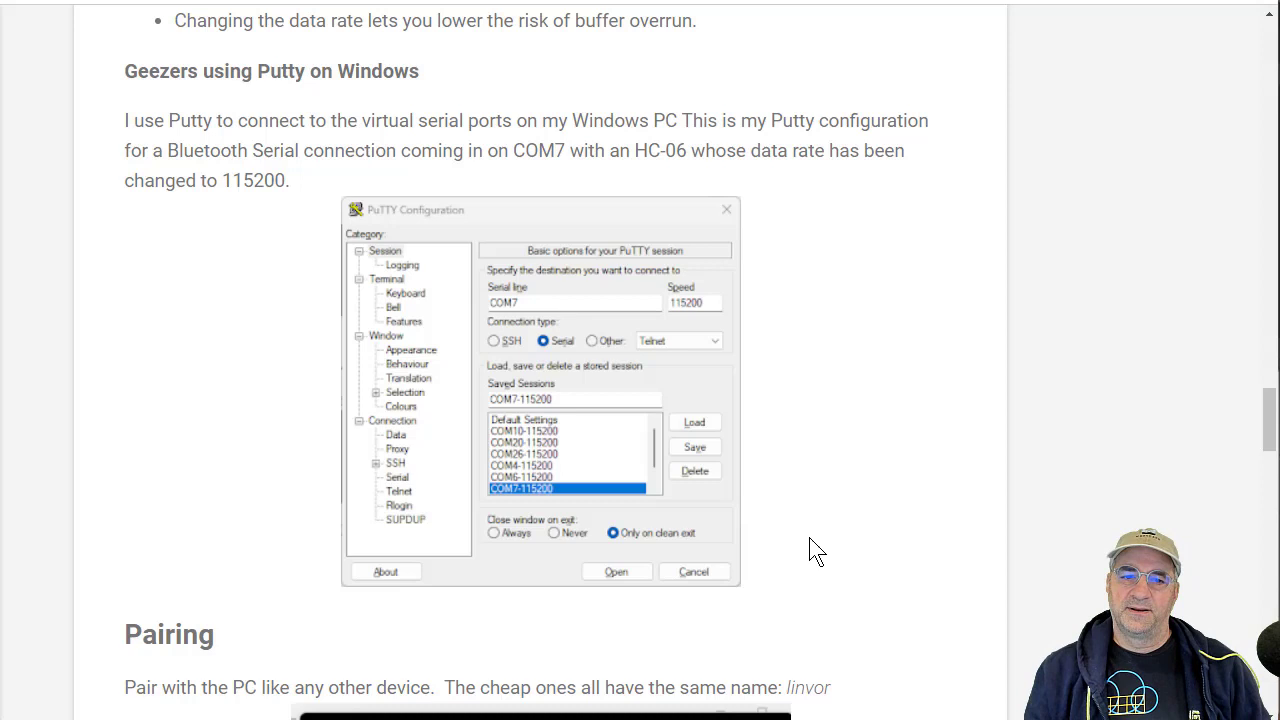
scroll("down", 3)
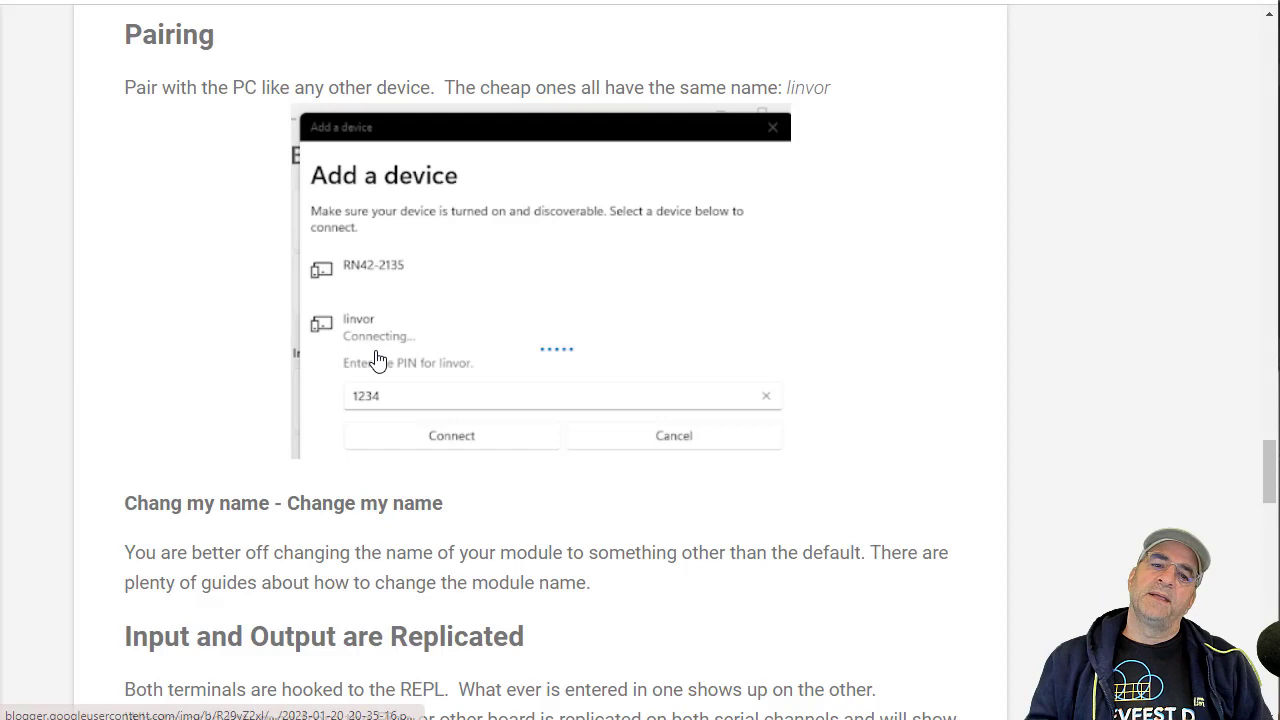
mouse_move(355, 338)
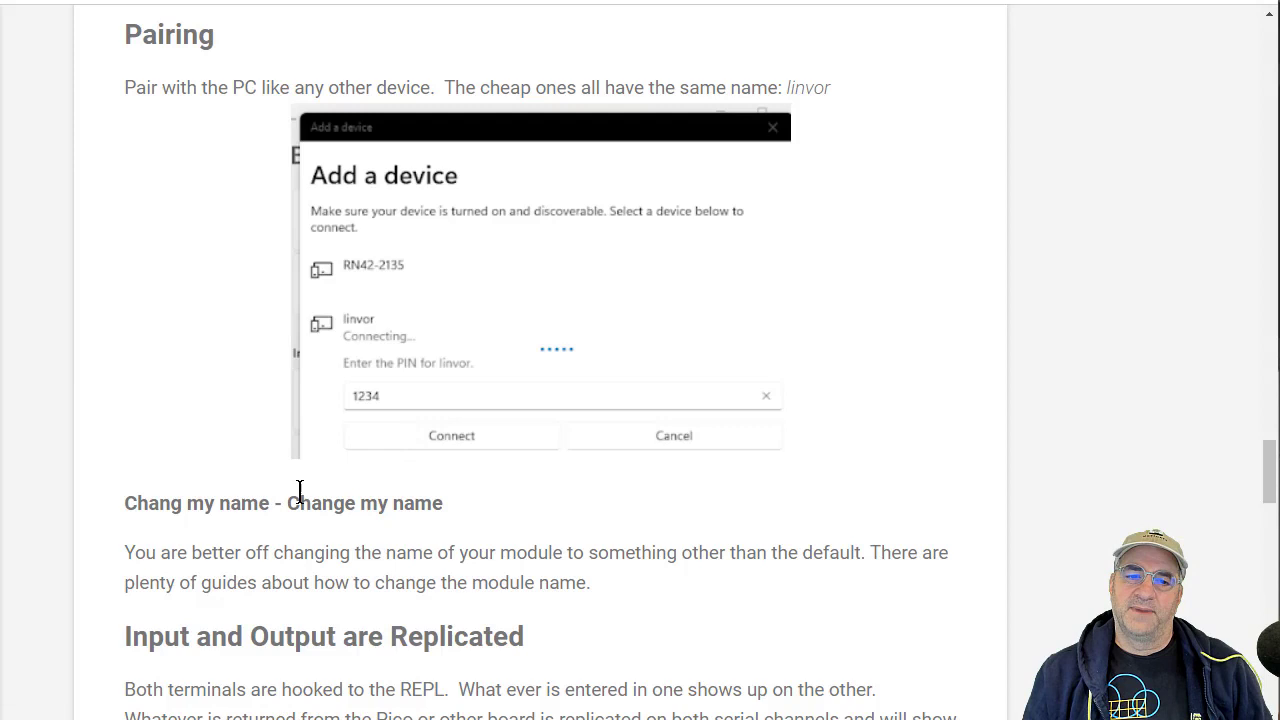
mouse_move(530, 543)
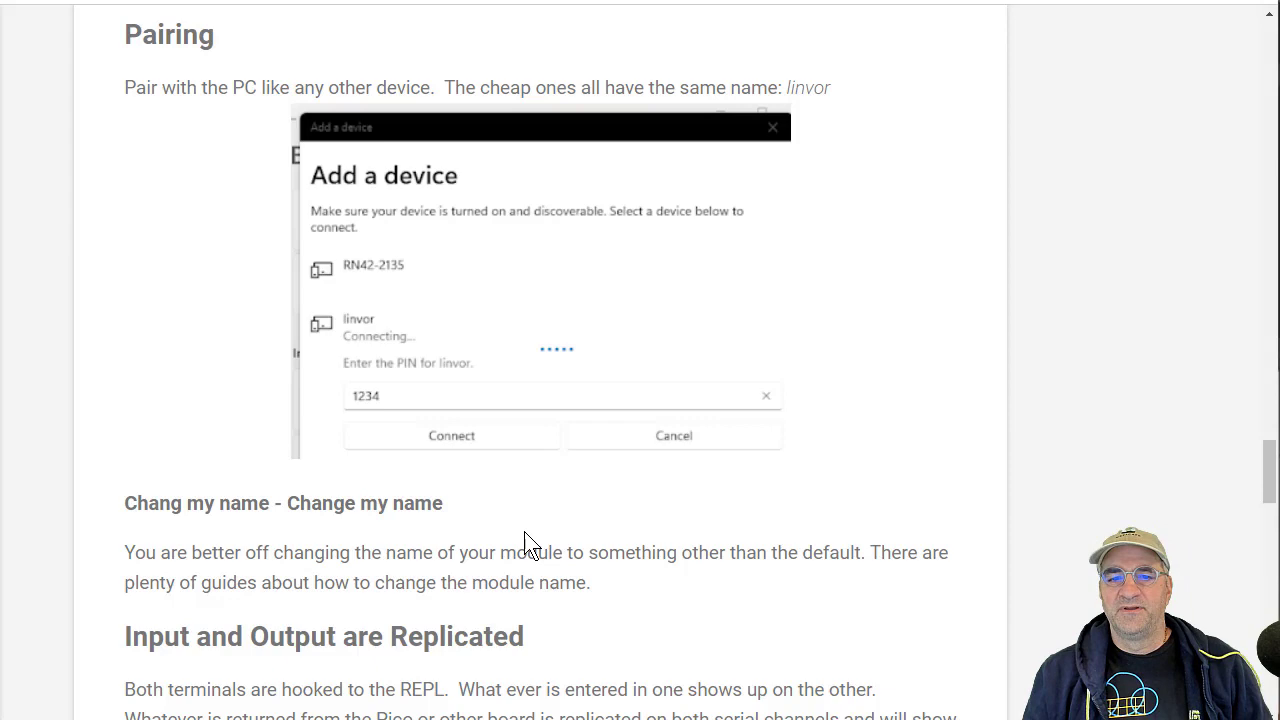
Scroll past the linvor pairing screenshot to the replicated os.uname() output.
scroll("down", 3)
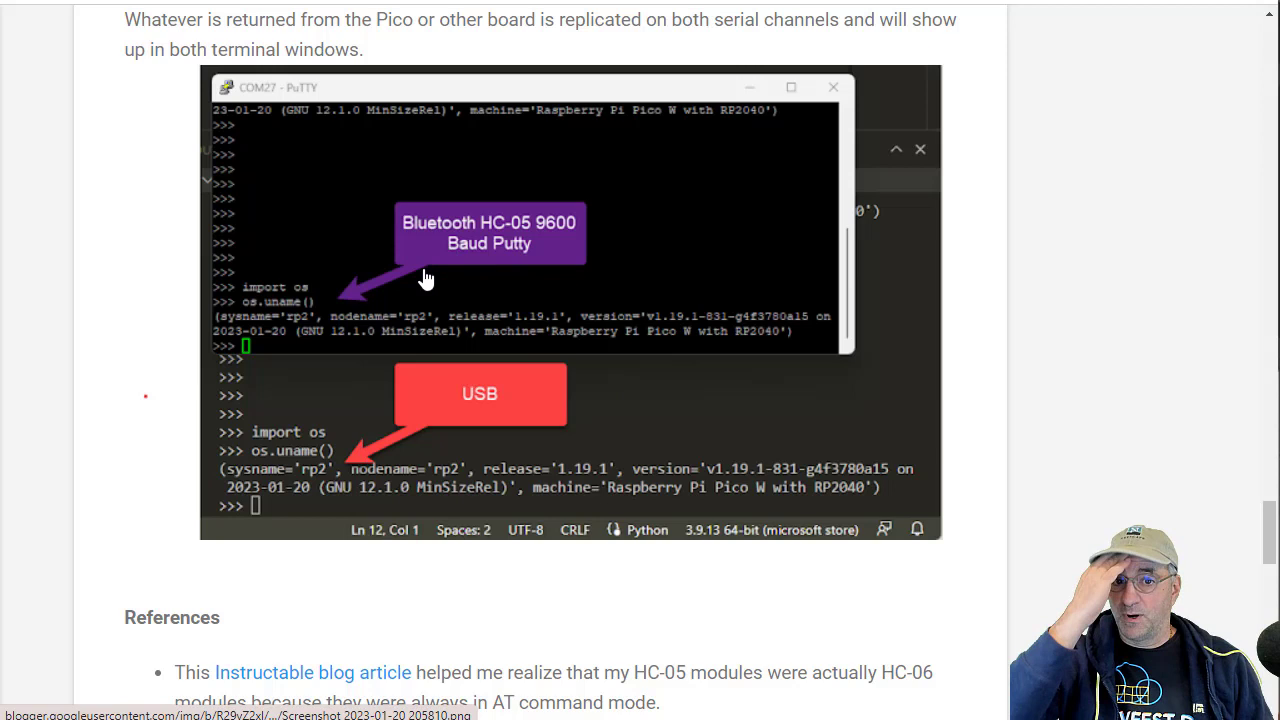
mouse_move(448, 460)
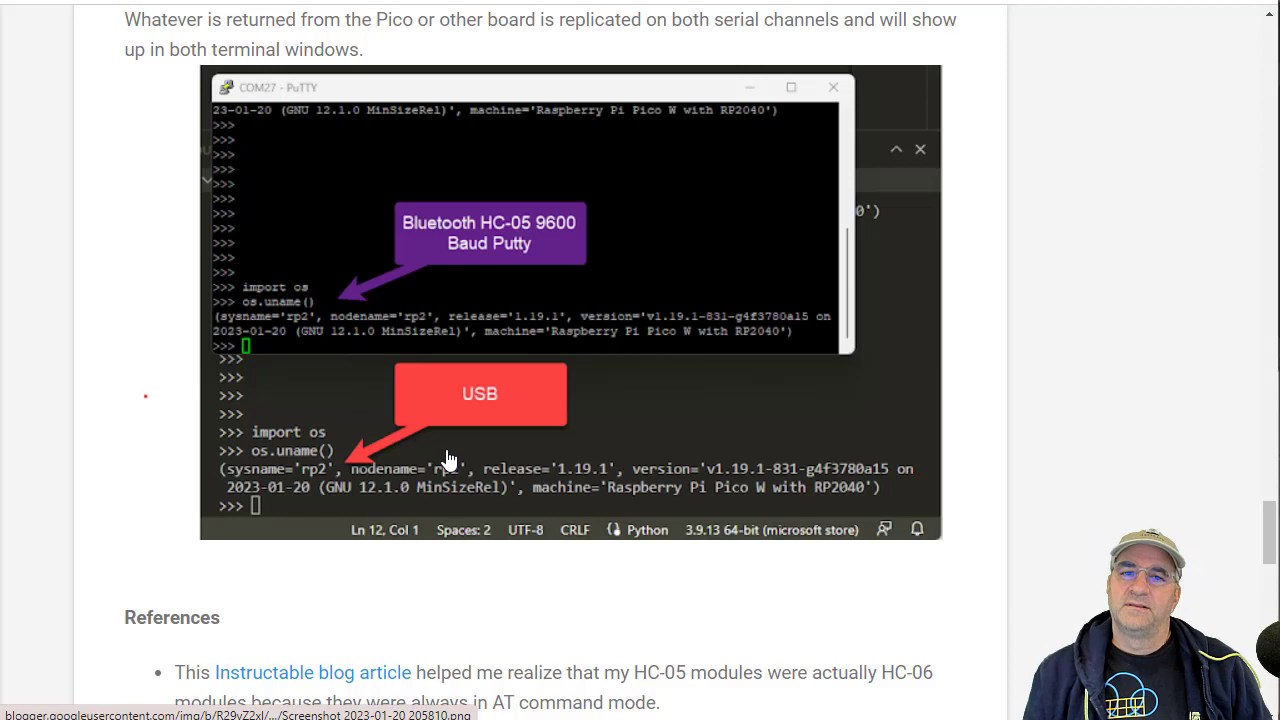
mouse_move(420, 572)
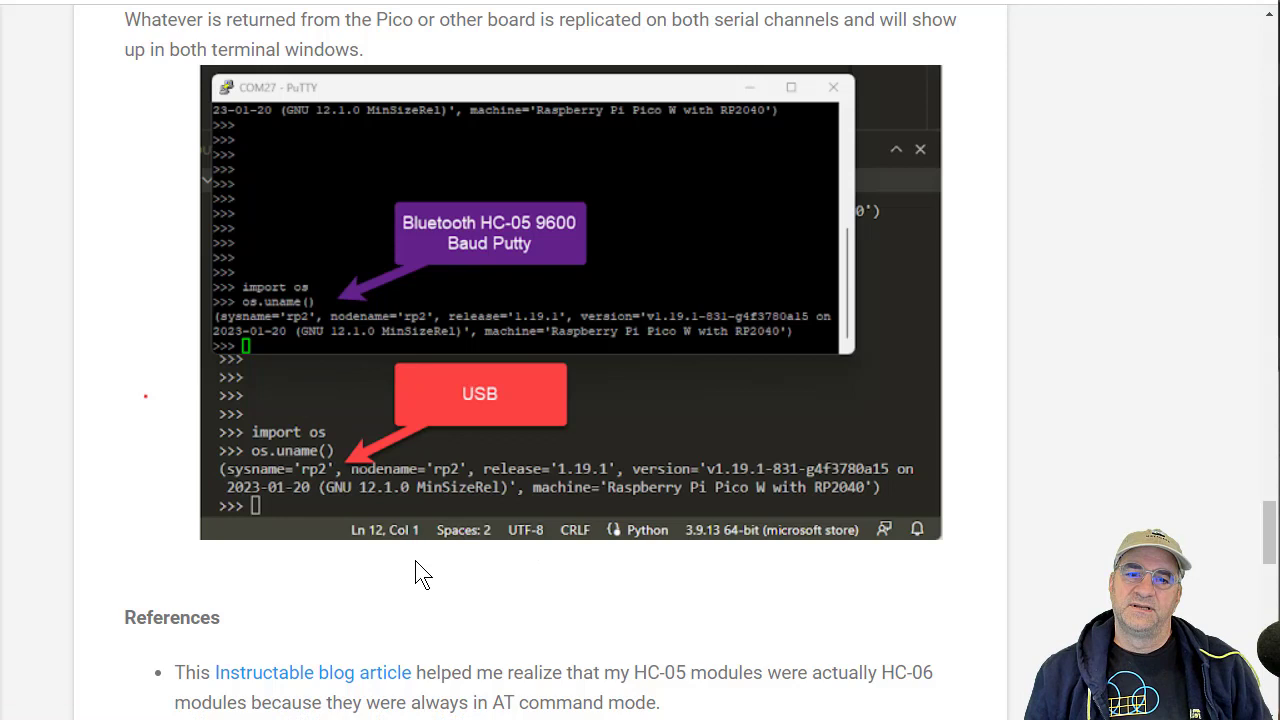
mouse_move(447, 623)
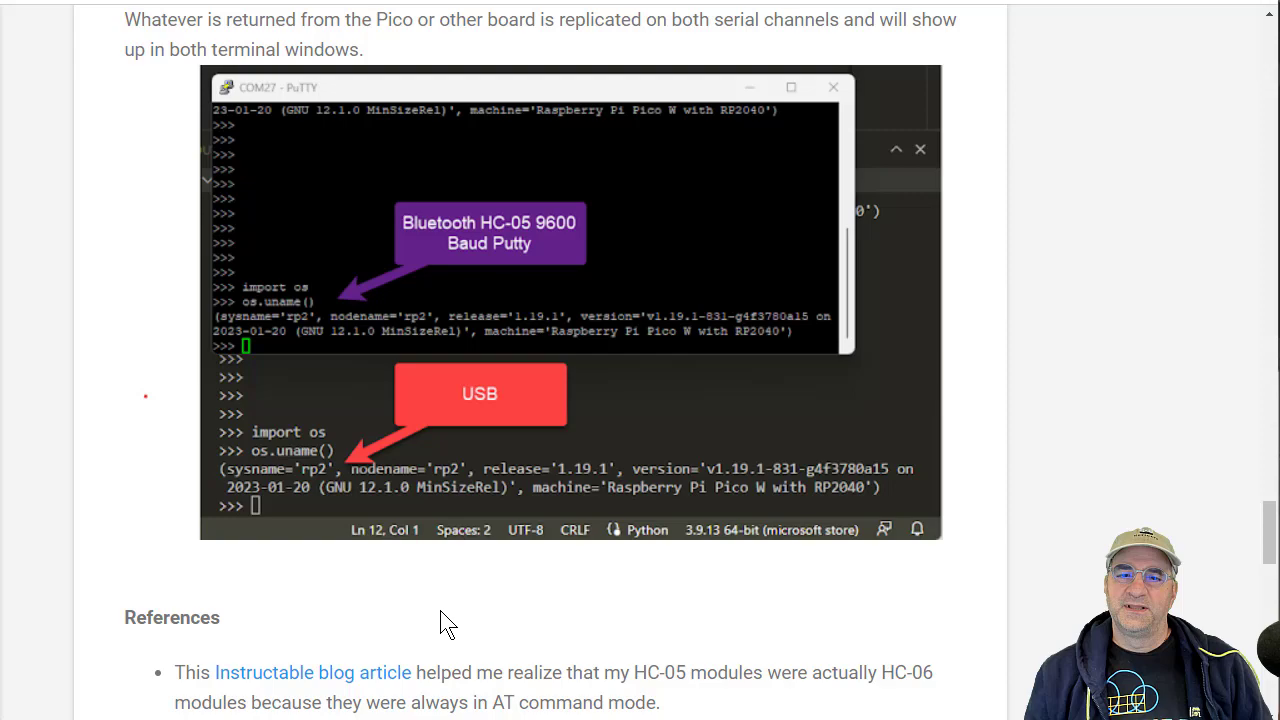